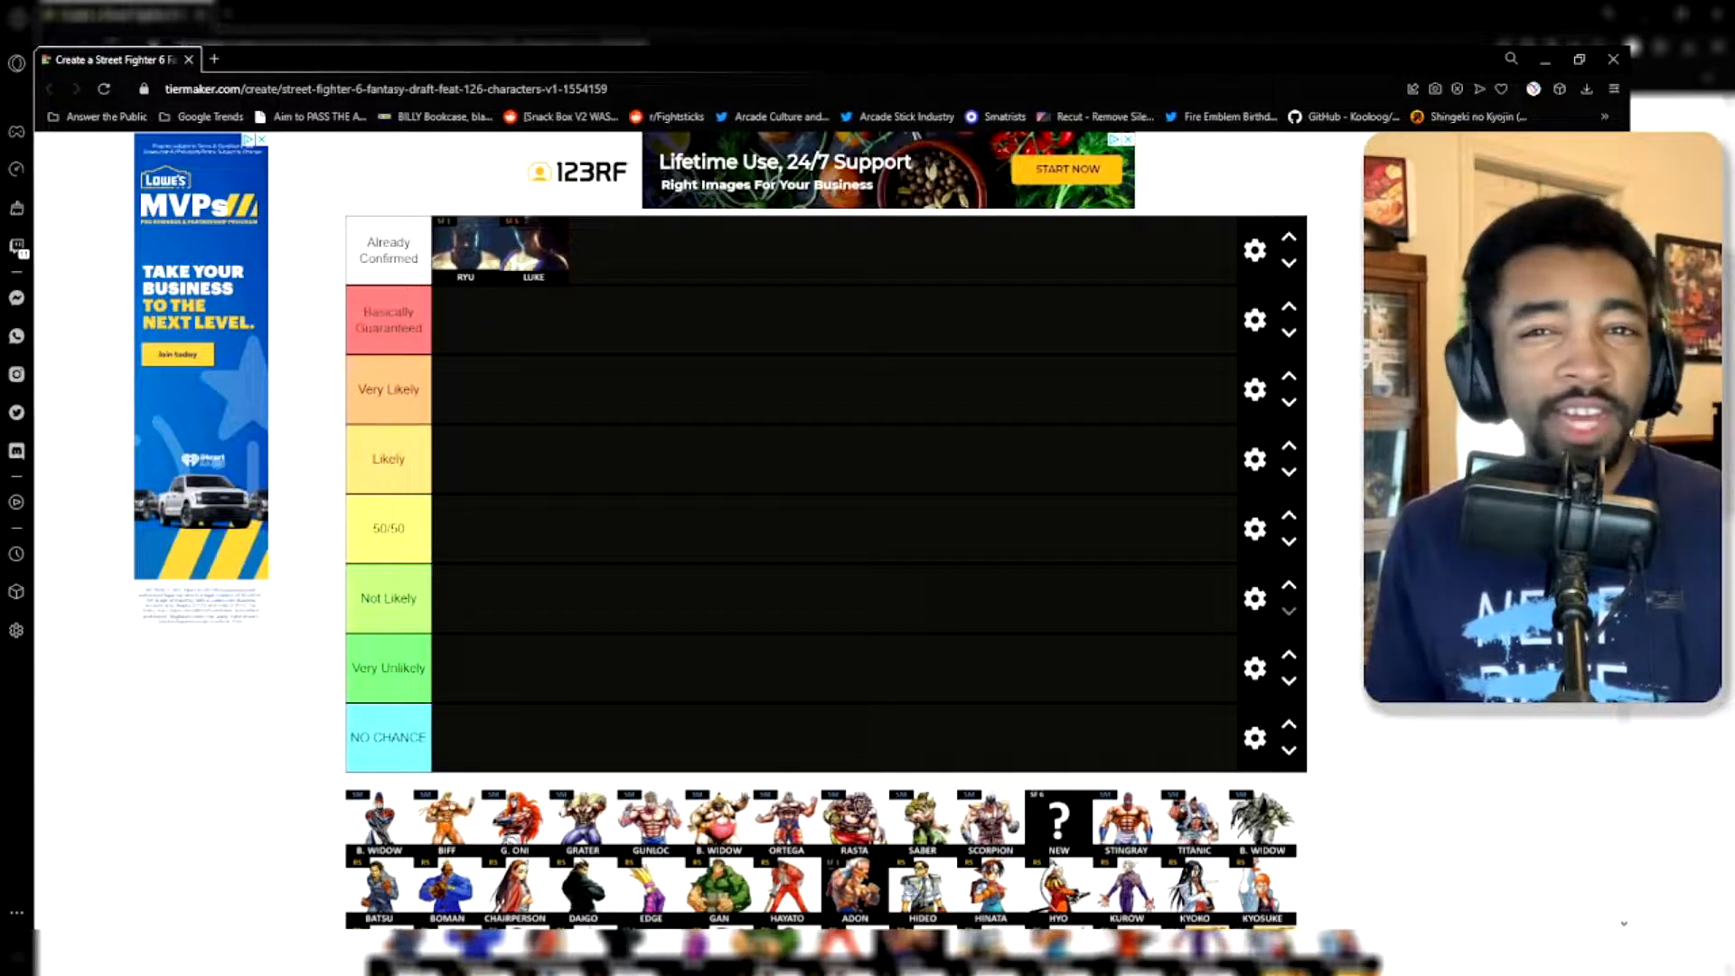
Step: Place Chun-Li, Cammy, Sakura, Dan, Sagat, Ken, Zangief, Dhalsim, Guile and Akuma in Basically Guaranteed
{"action": "scroll", "scroll_direction": "down", "scroll_amount": 3}
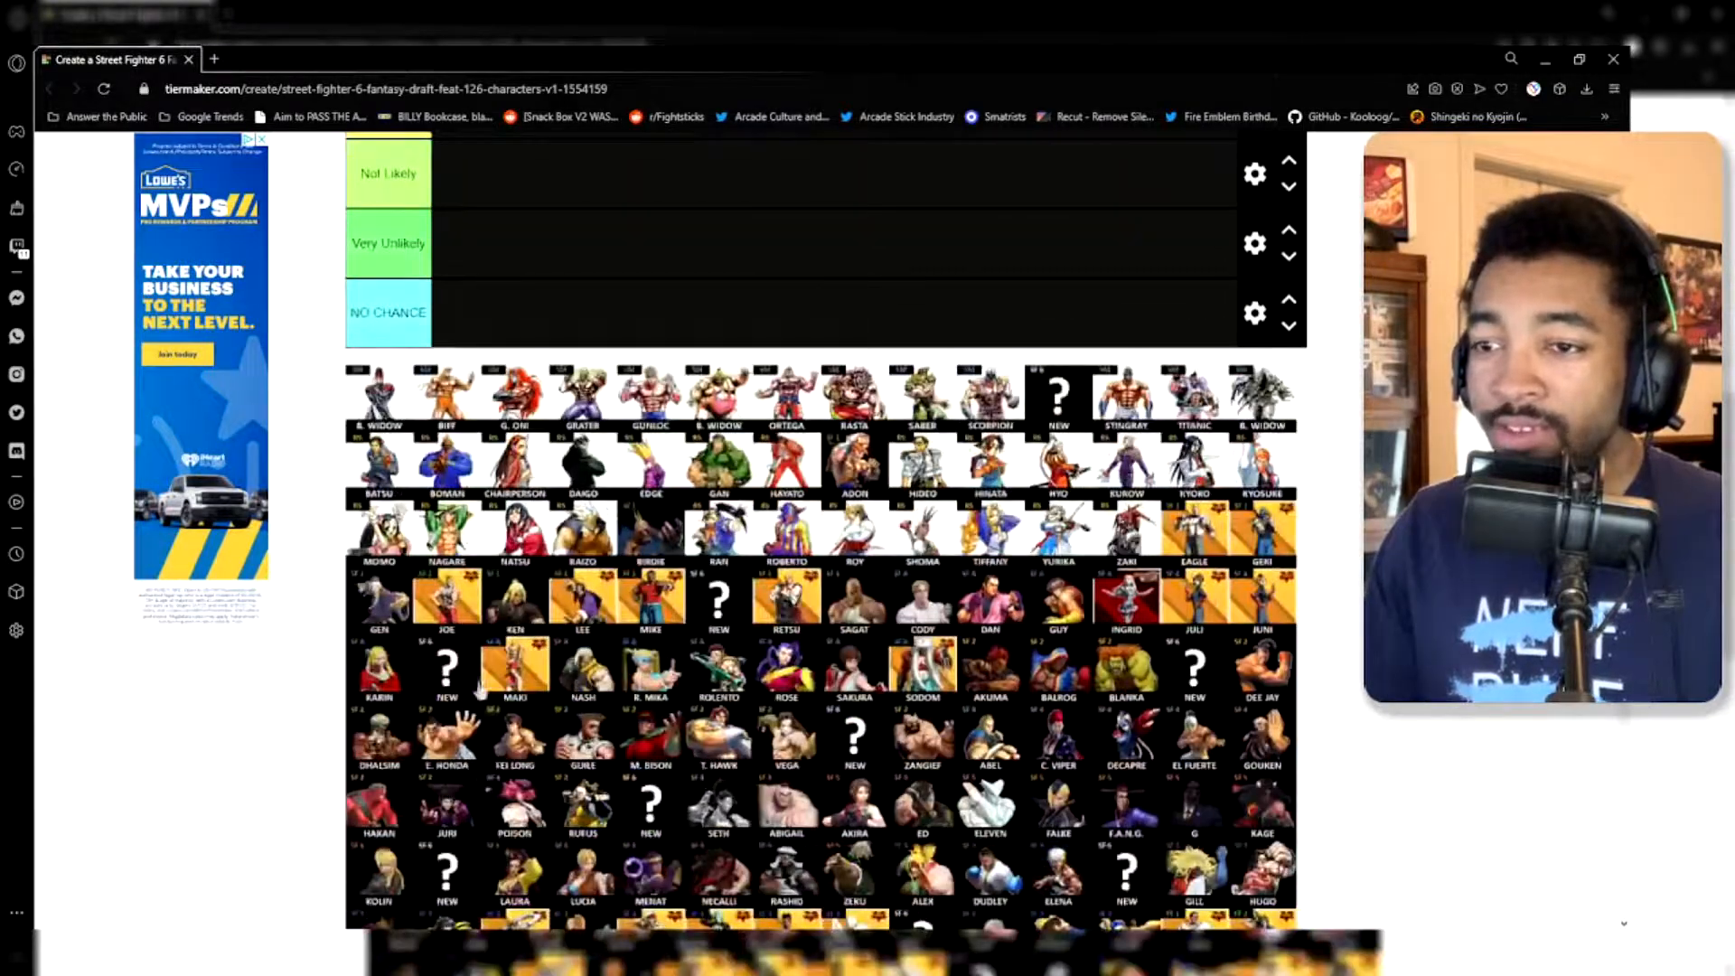
{"action": "scroll", "scroll_direction": "up", "scroll_amount": 3}
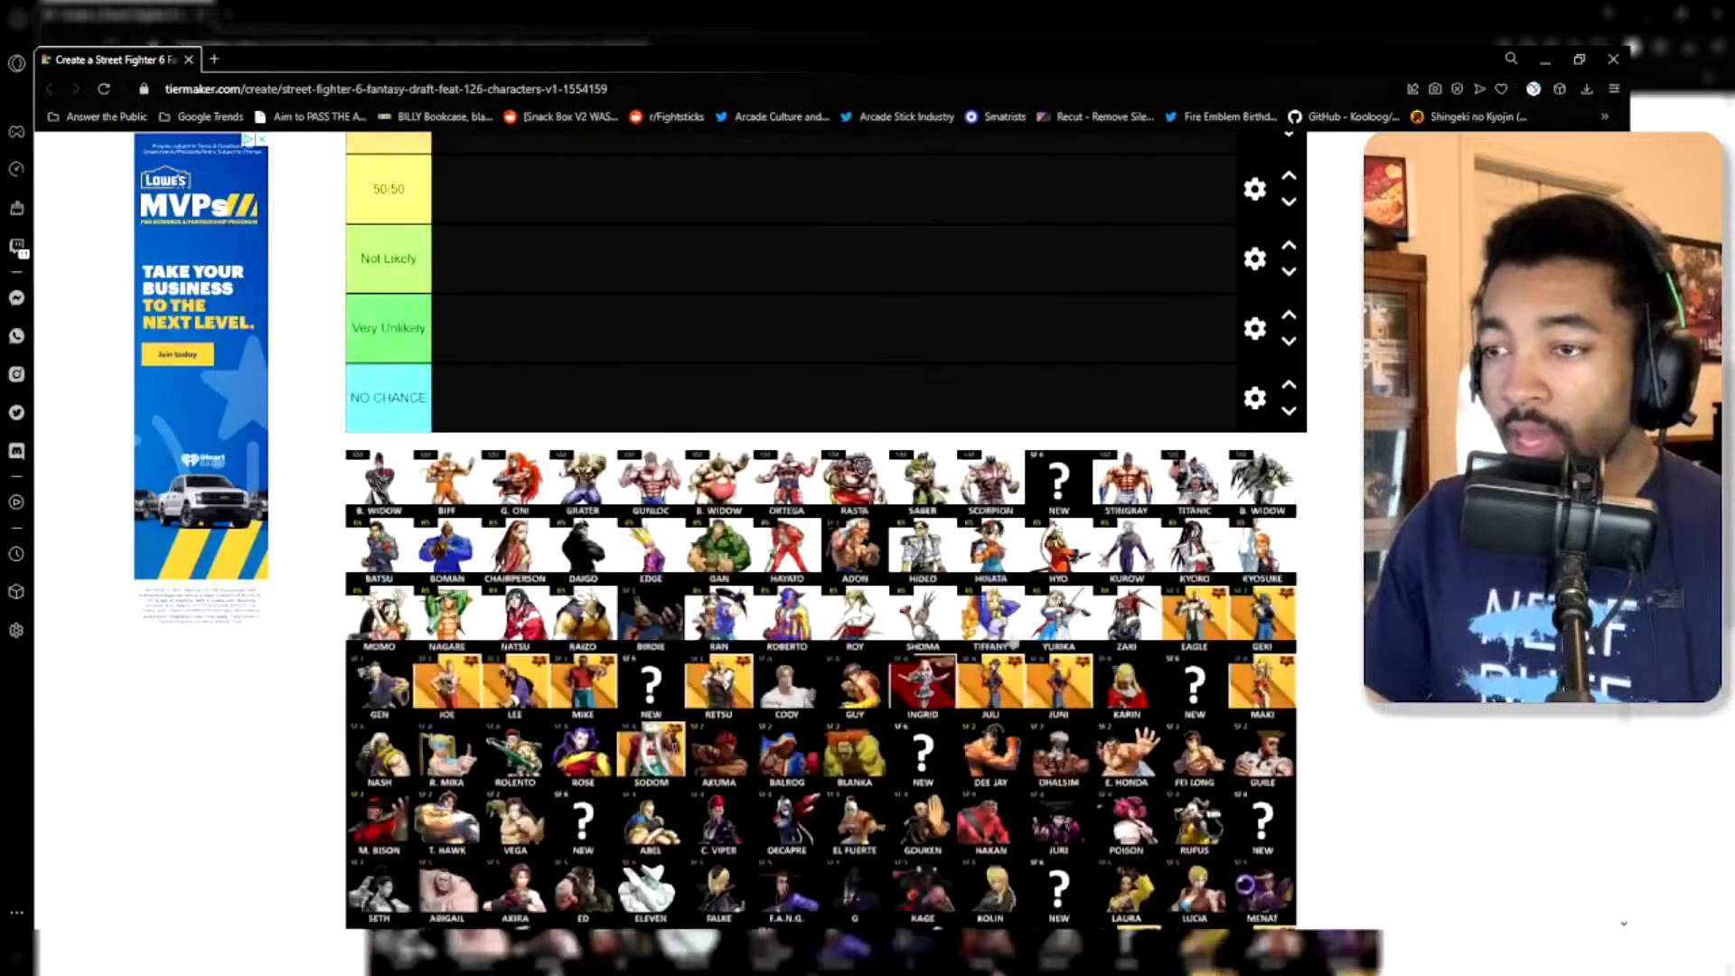
{"action": "scroll", "scroll_direction": "up", "scroll_amount": 3}
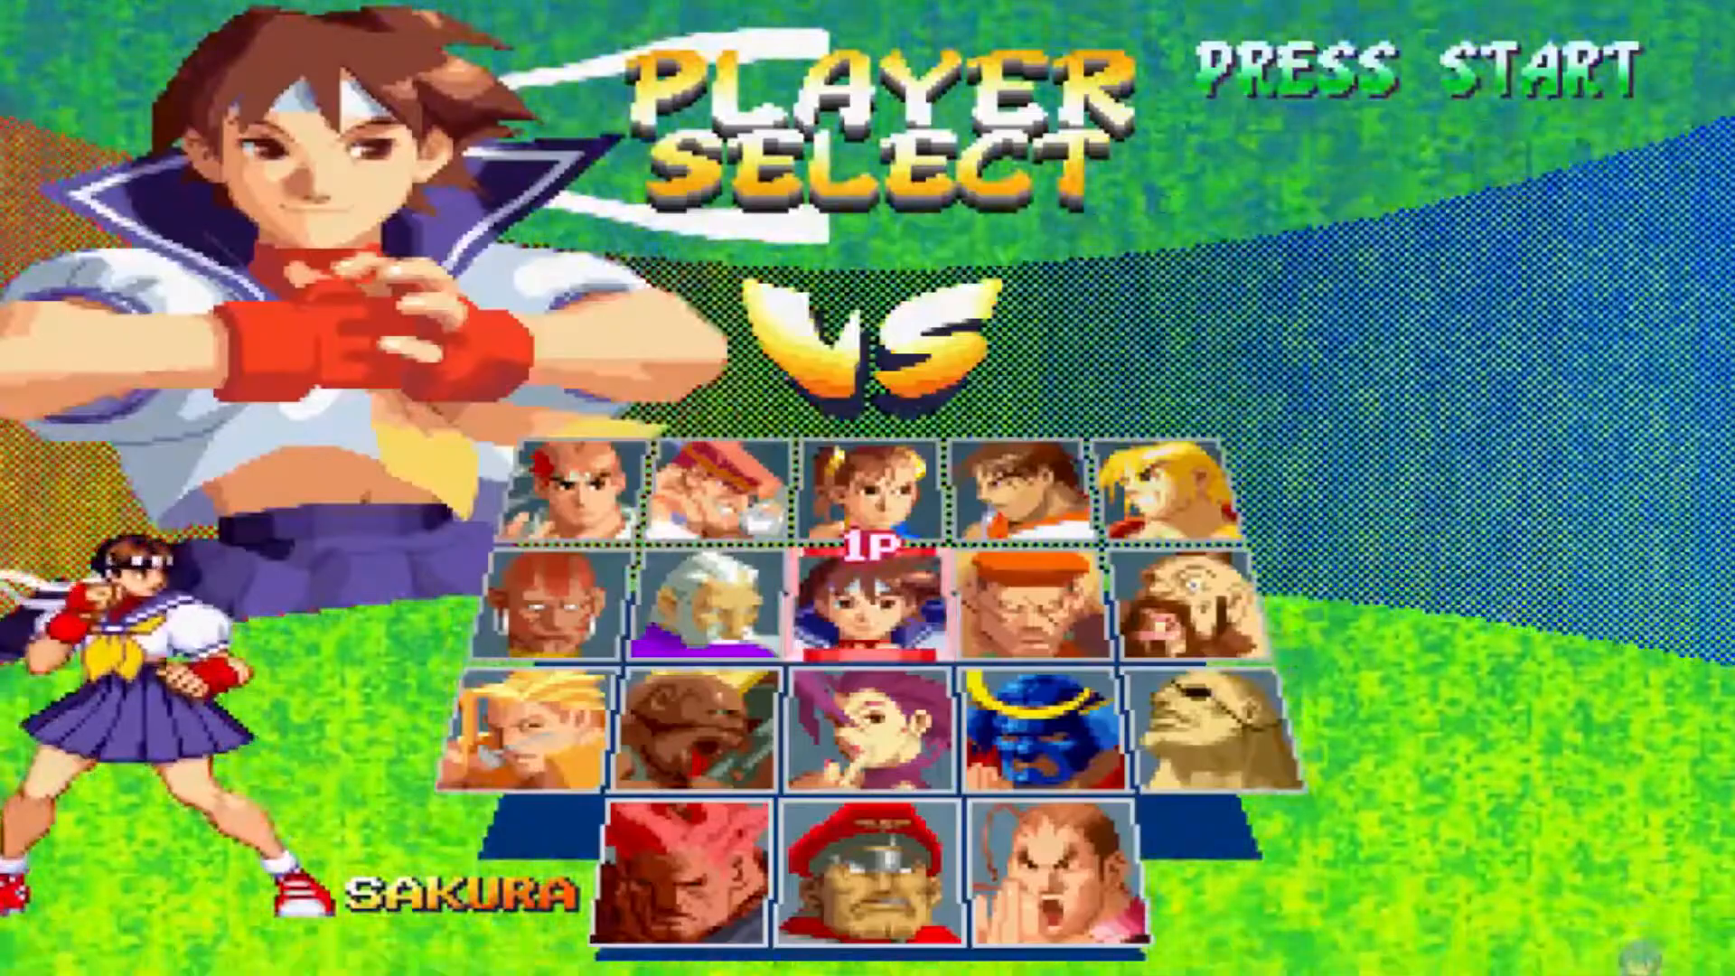
{"action": "key", "text": "Right"}
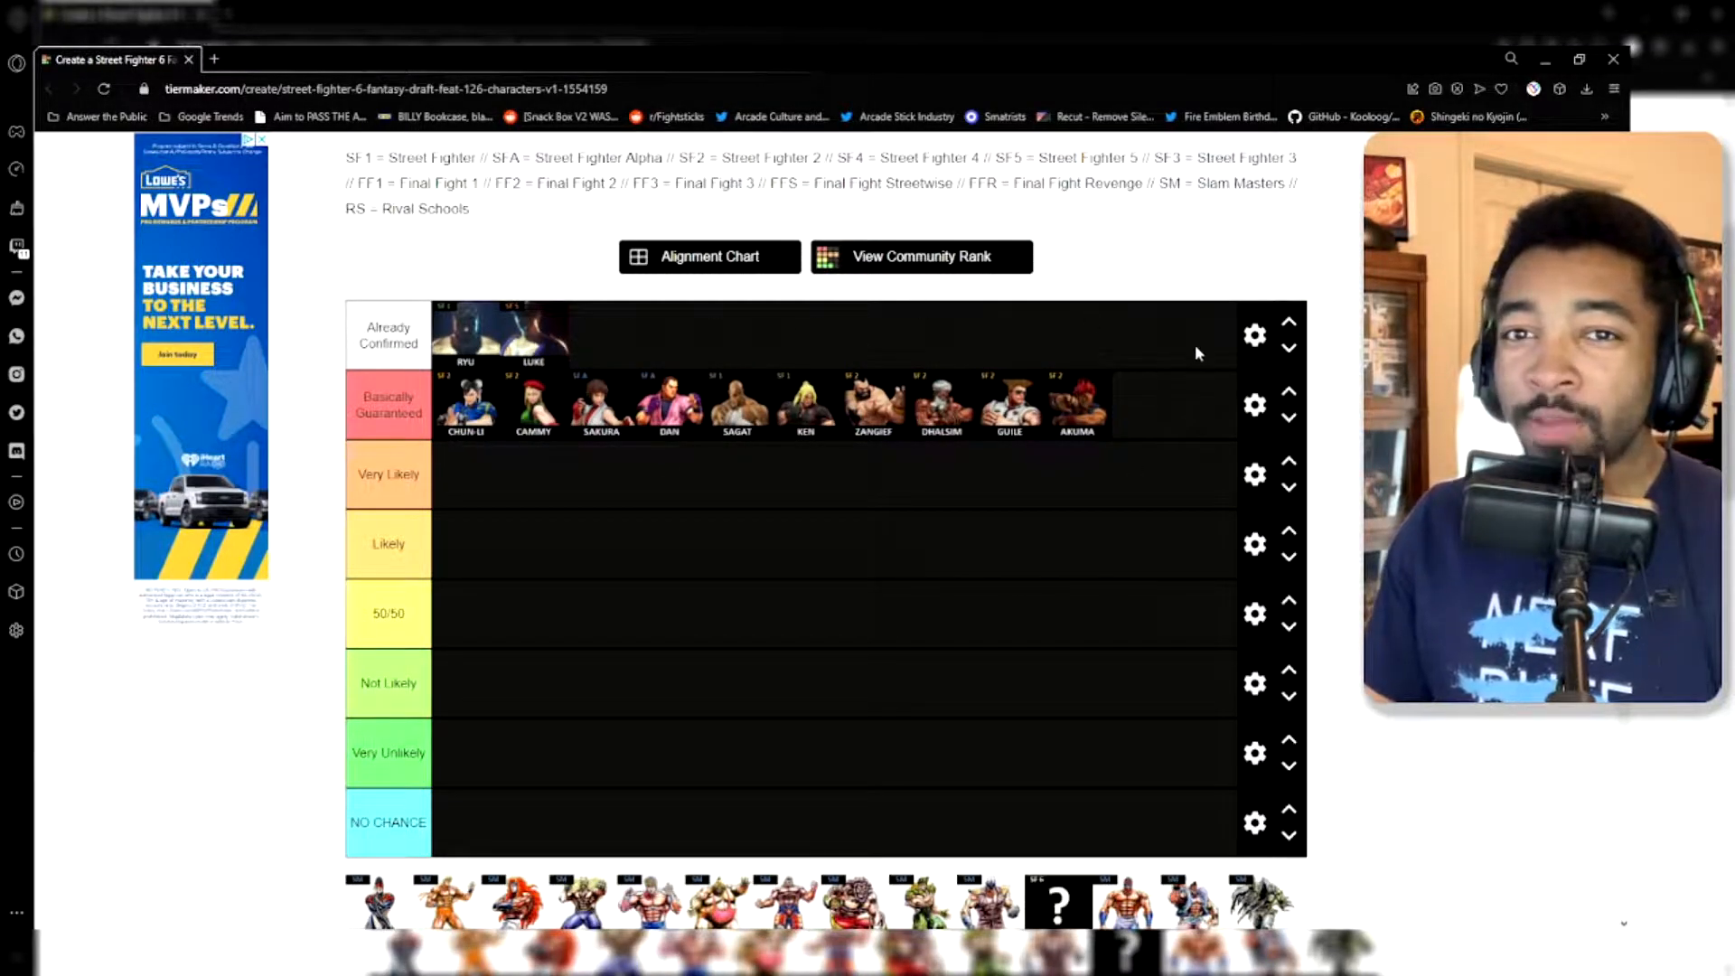
{"action": "mouse_move", "coordinate": [1571, 718]}
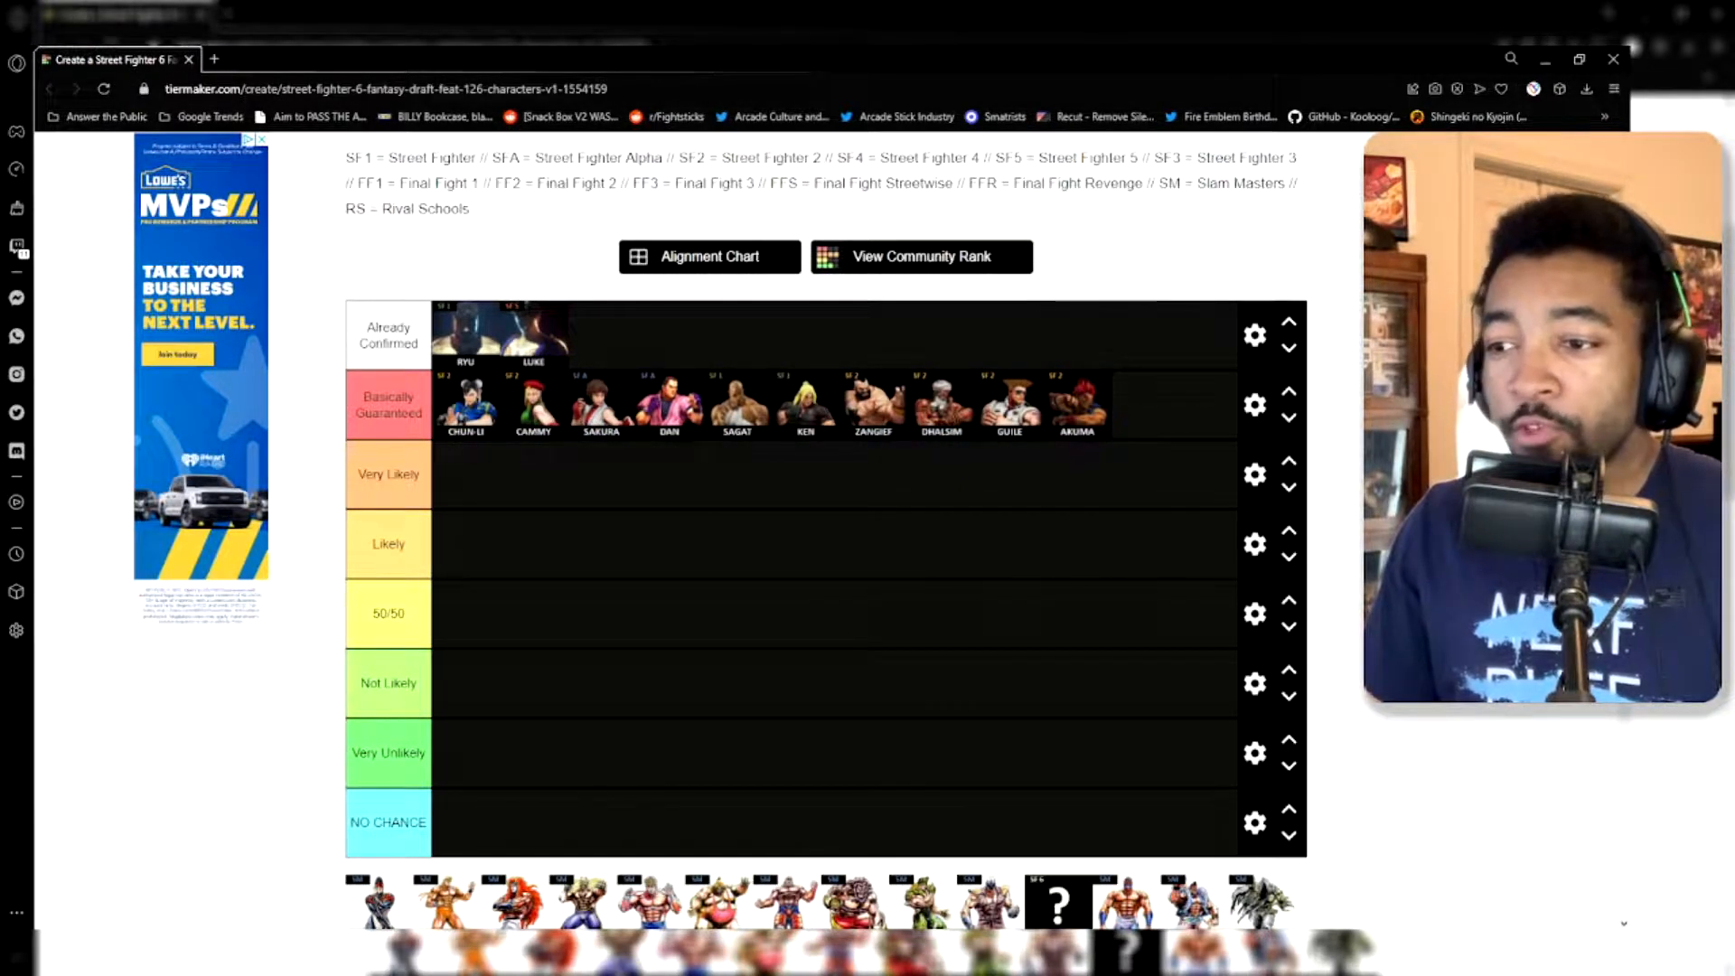
Step: Move Blanka, Balrog, Vega, Makoto, Dudley, Juri, Rashid, Laura, G, Q, C. Viper, Sean into Very Likely
{"action": "scroll", "scroll_direction": "down", "scroll_amount": 3}
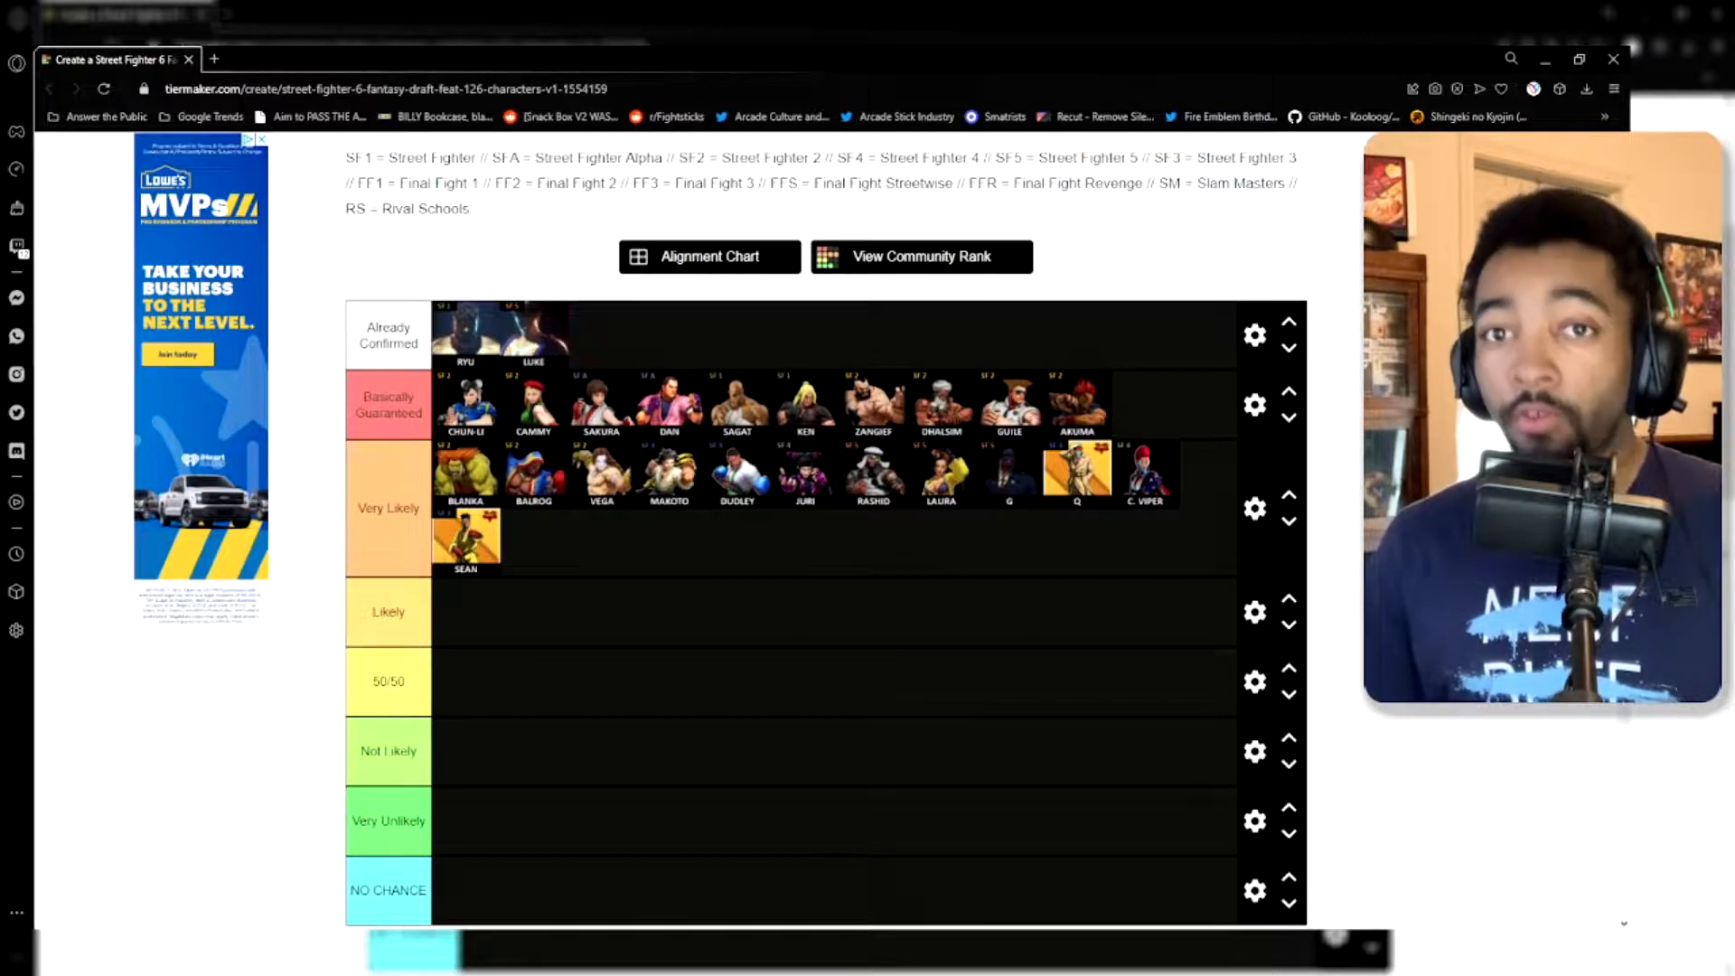
Step: Drop Gouken, Rose, Dee Jay, Guy, Cody, Fei Long, Ed, Urien, Yang, Yun, Hugo, Alex, Ibuki, Karin, E. Honda, R. Mika into Likely
{"action": "scroll", "scroll_direction": "down", "scroll_amount": 3}
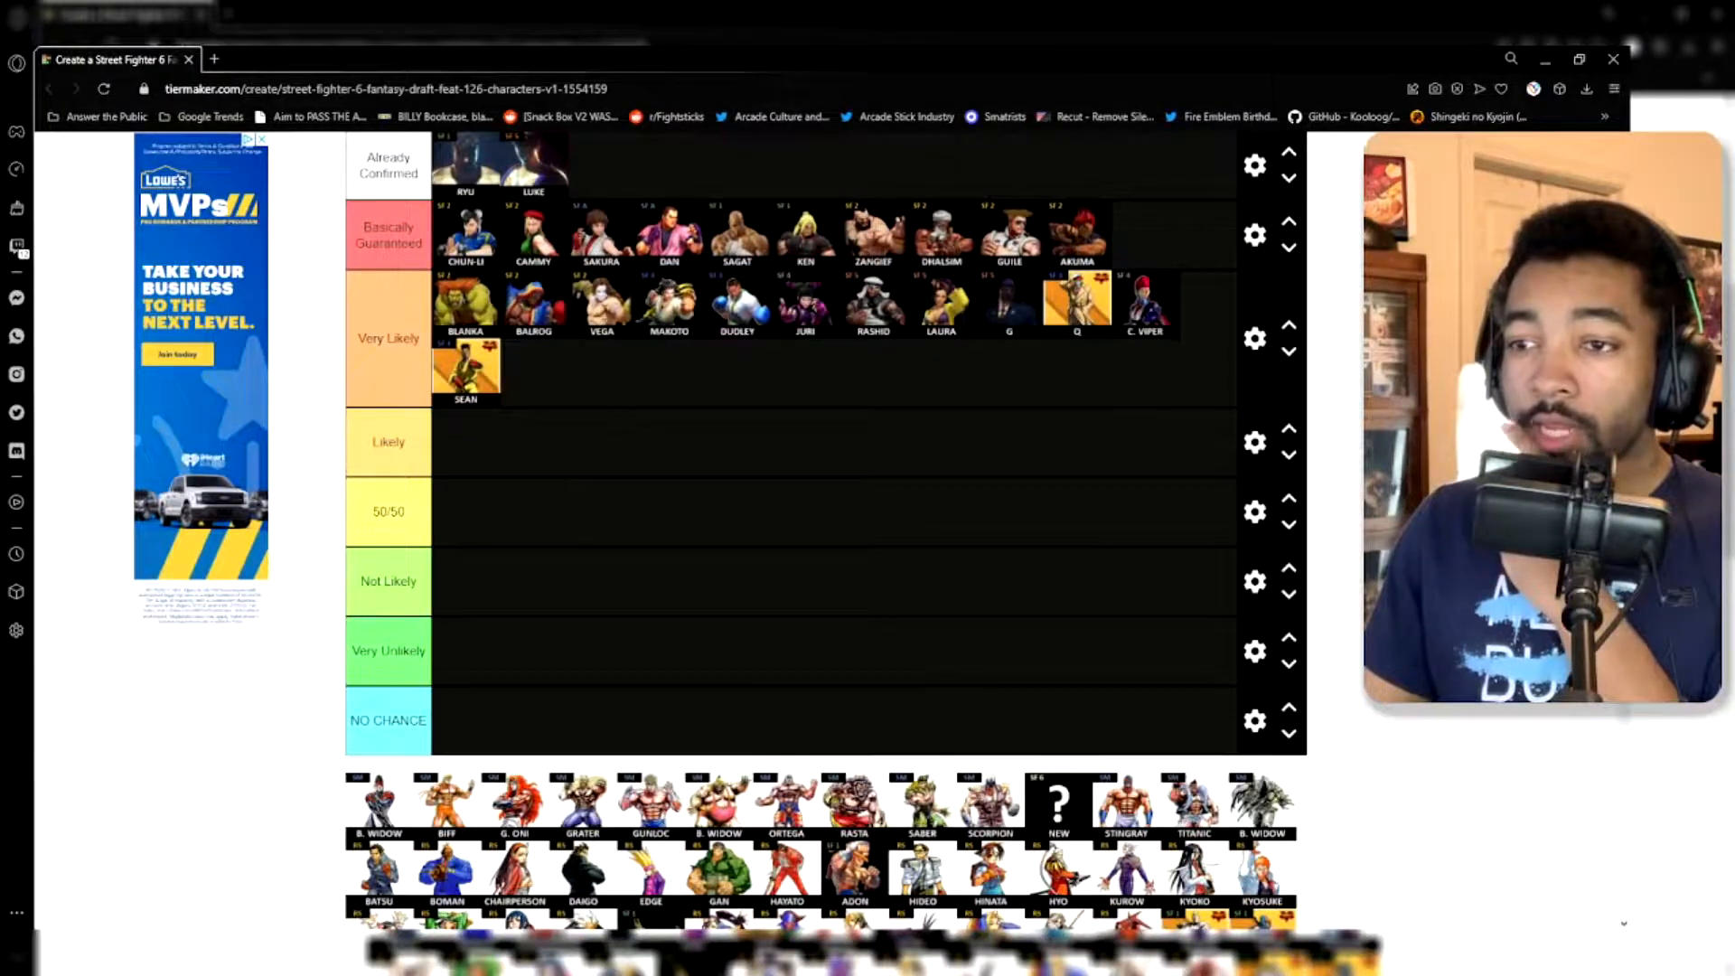
{"action": "scroll", "scroll_direction": "down", "scroll_amount": 3}
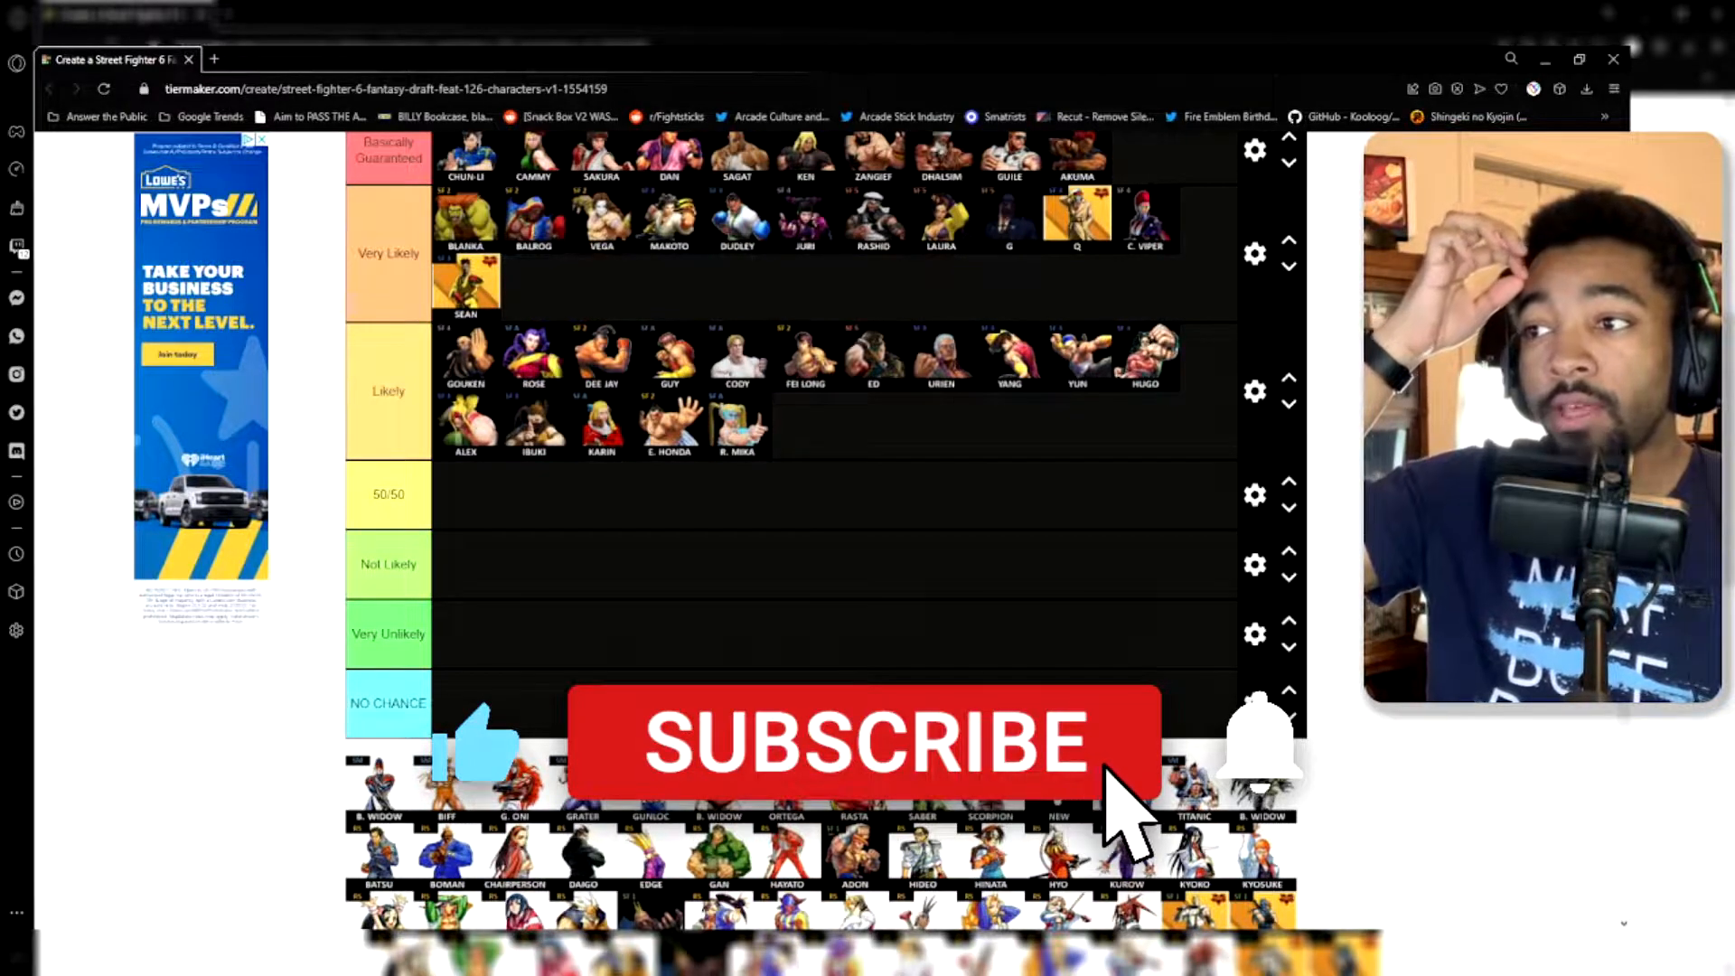
{"action": "left_click", "coordinate": [863, 741]}
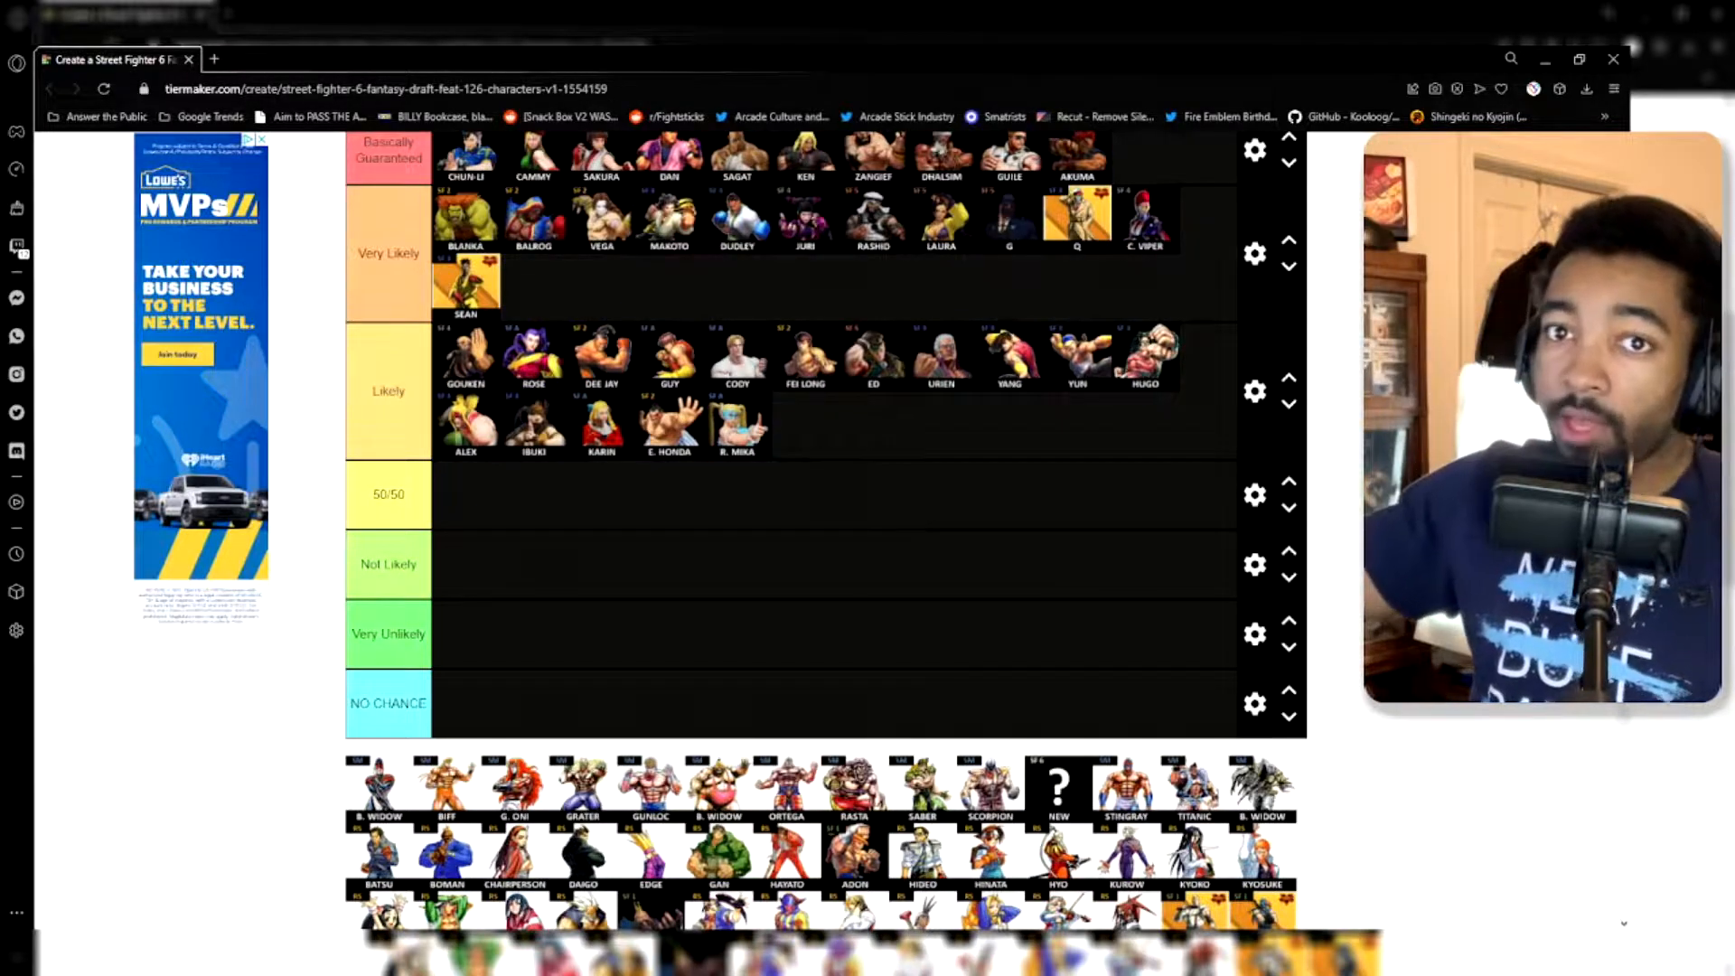
Step: Fill 50/50 with Abel, Poison, Falke, Abigail, Seth, Akira, Kolin, Rolento, Kage, F.A.N.G., Zeku, T. Hawk, M. Bison, Menat, Adon, Gen
{"action": "scroll", "scroll_direction": "down", "scroll_amount": 3}
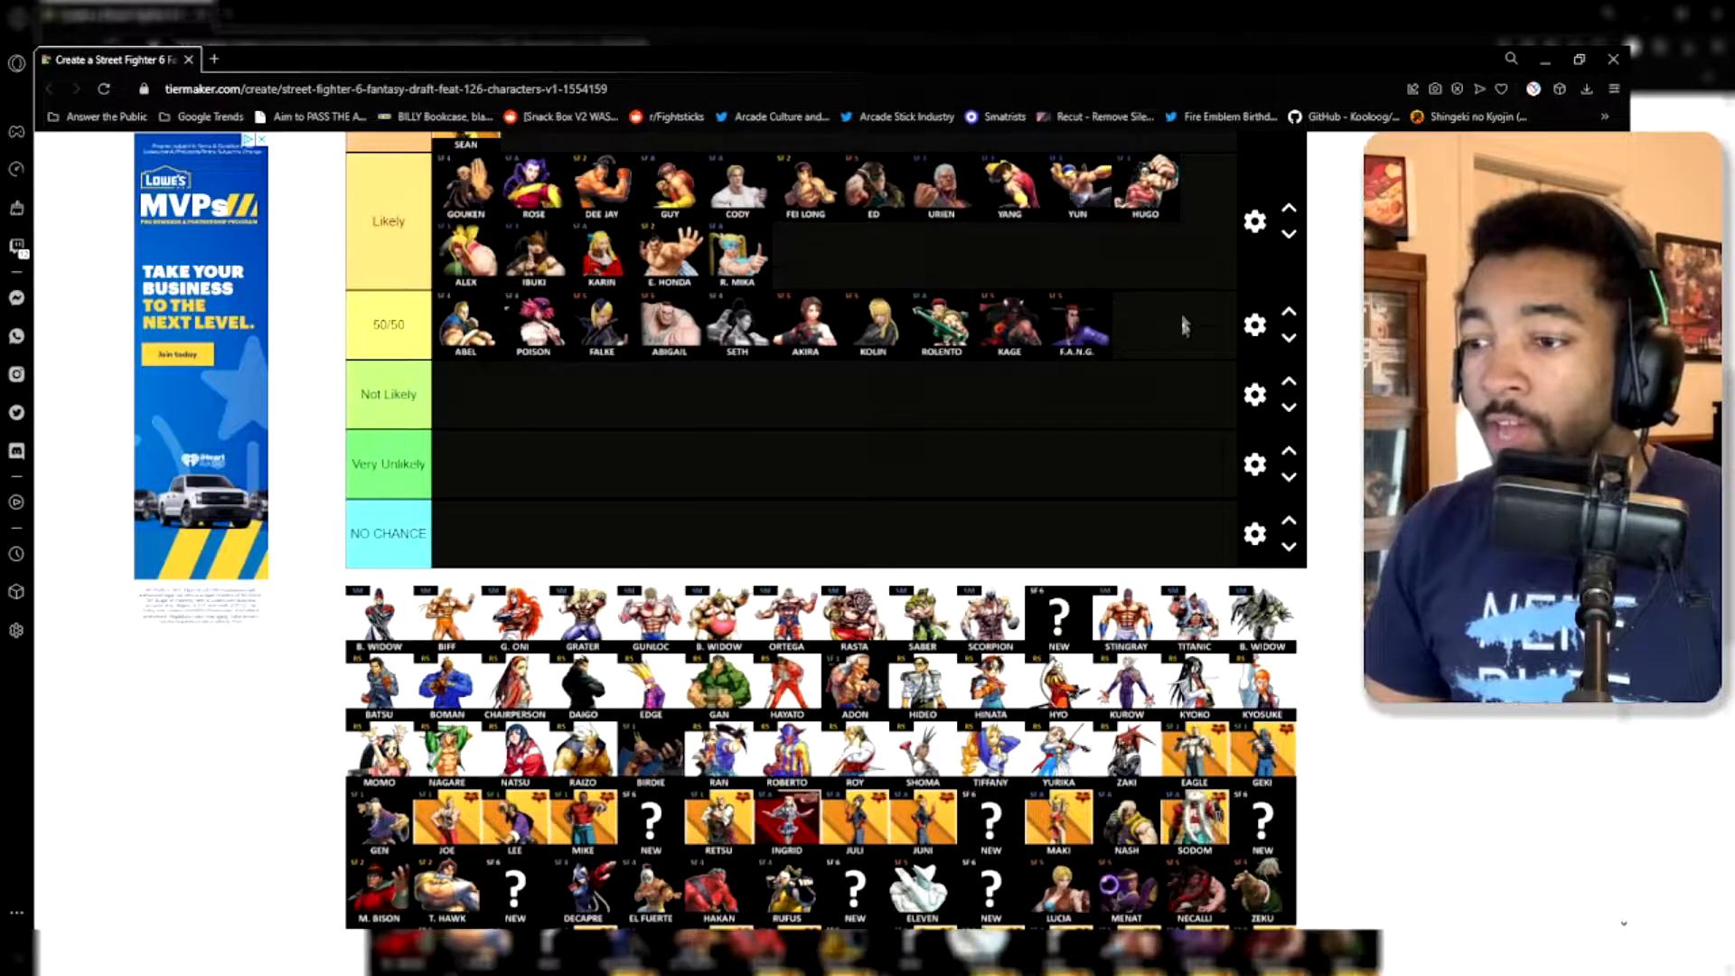
{"action": "scroll", "scroll_direction": "down", "scroll_amount": 3}
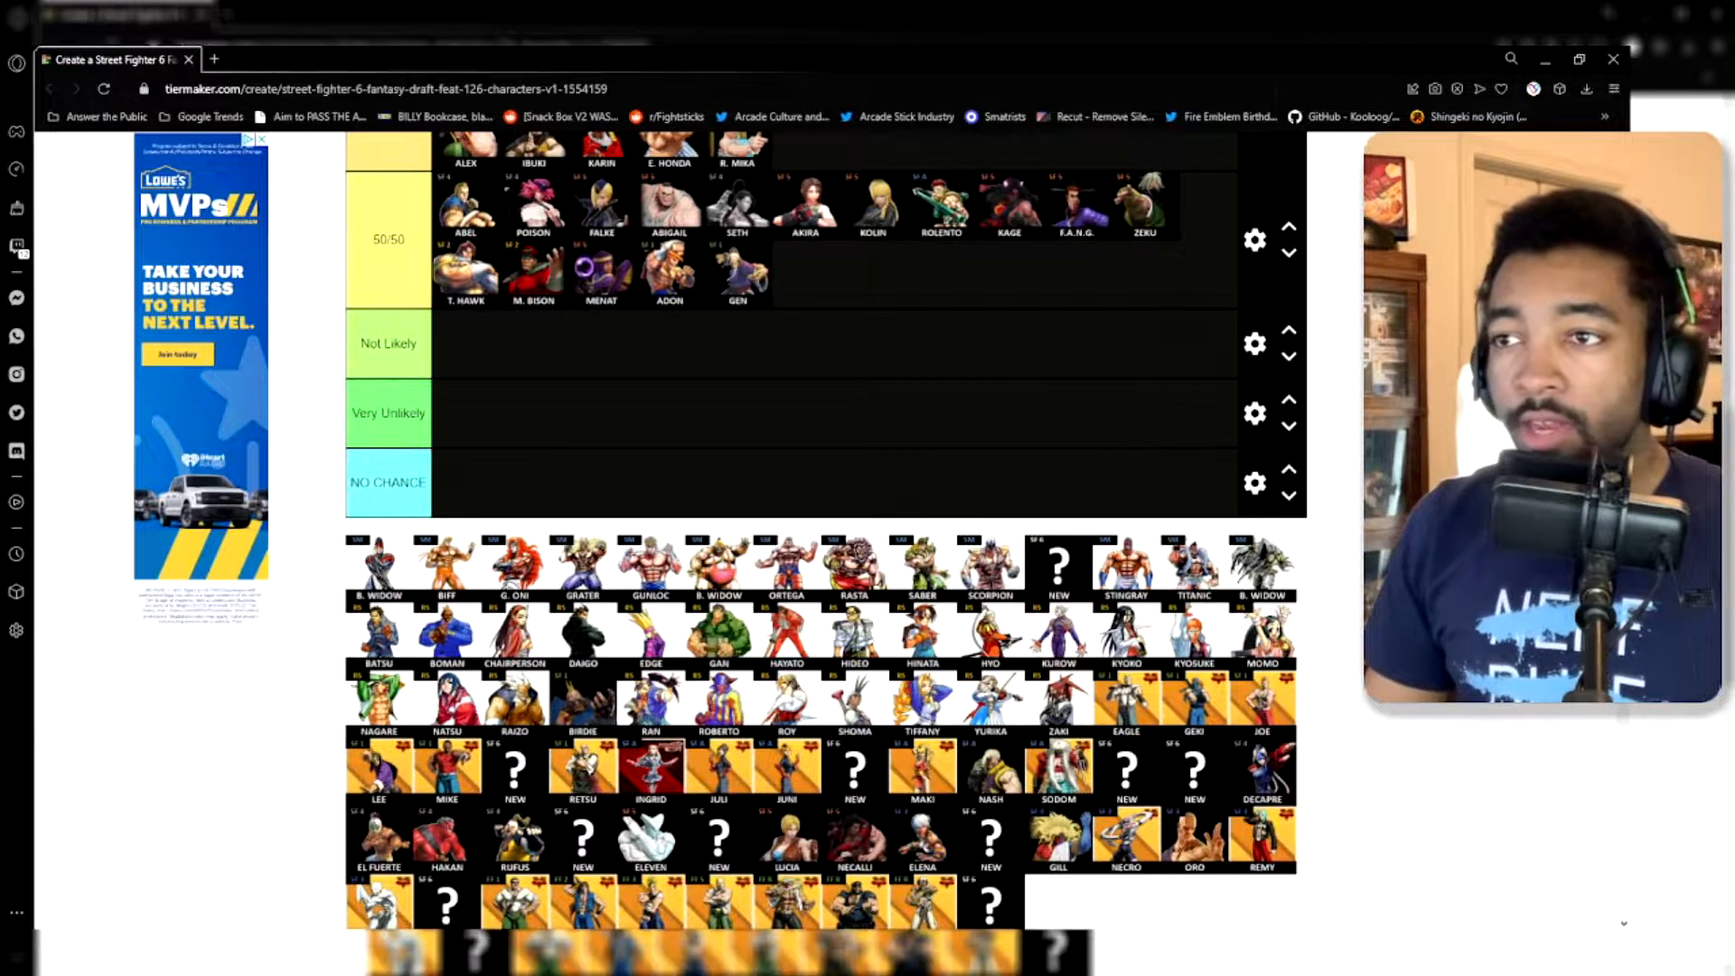
{"action": "scroll", "scroll_direction": "up", "scroll_amount": 3}
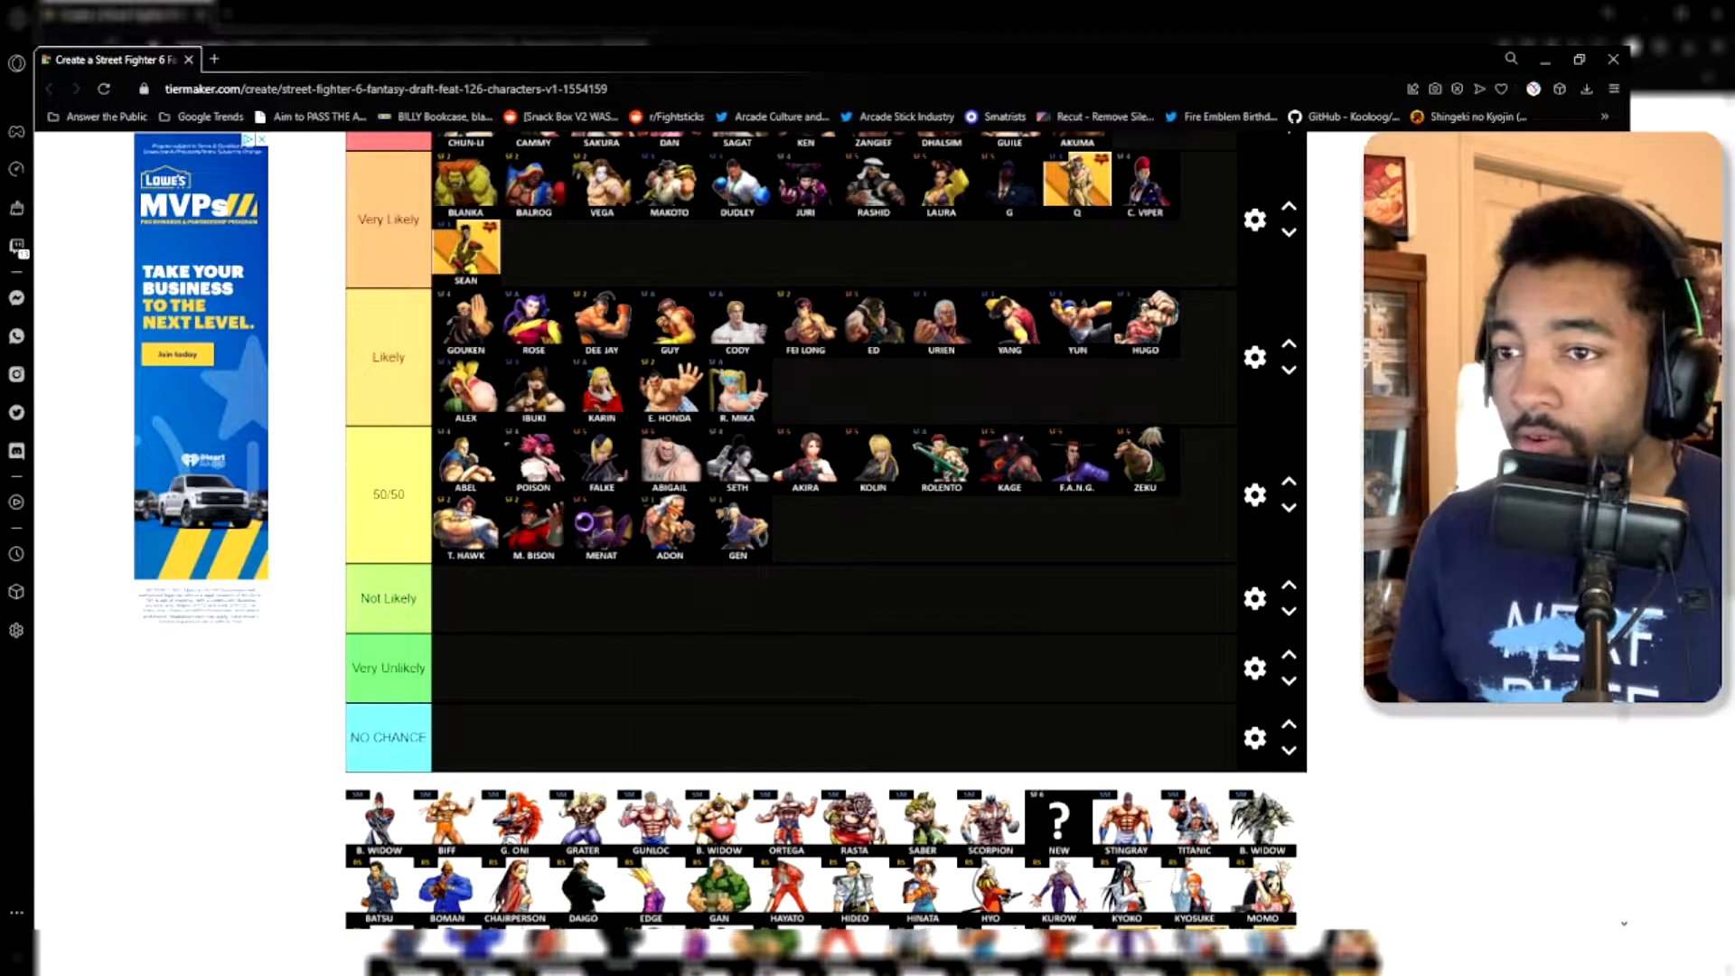
Step: Put Birdie, Hakan, Rufus, Eleven, Twelve, El Fuerte, Decapre, Nash, Joe, Elena, Lucia, Remy in Not Likely
{"action": "scroll", "scroll_direction": "down", "scroll_amount": 3}
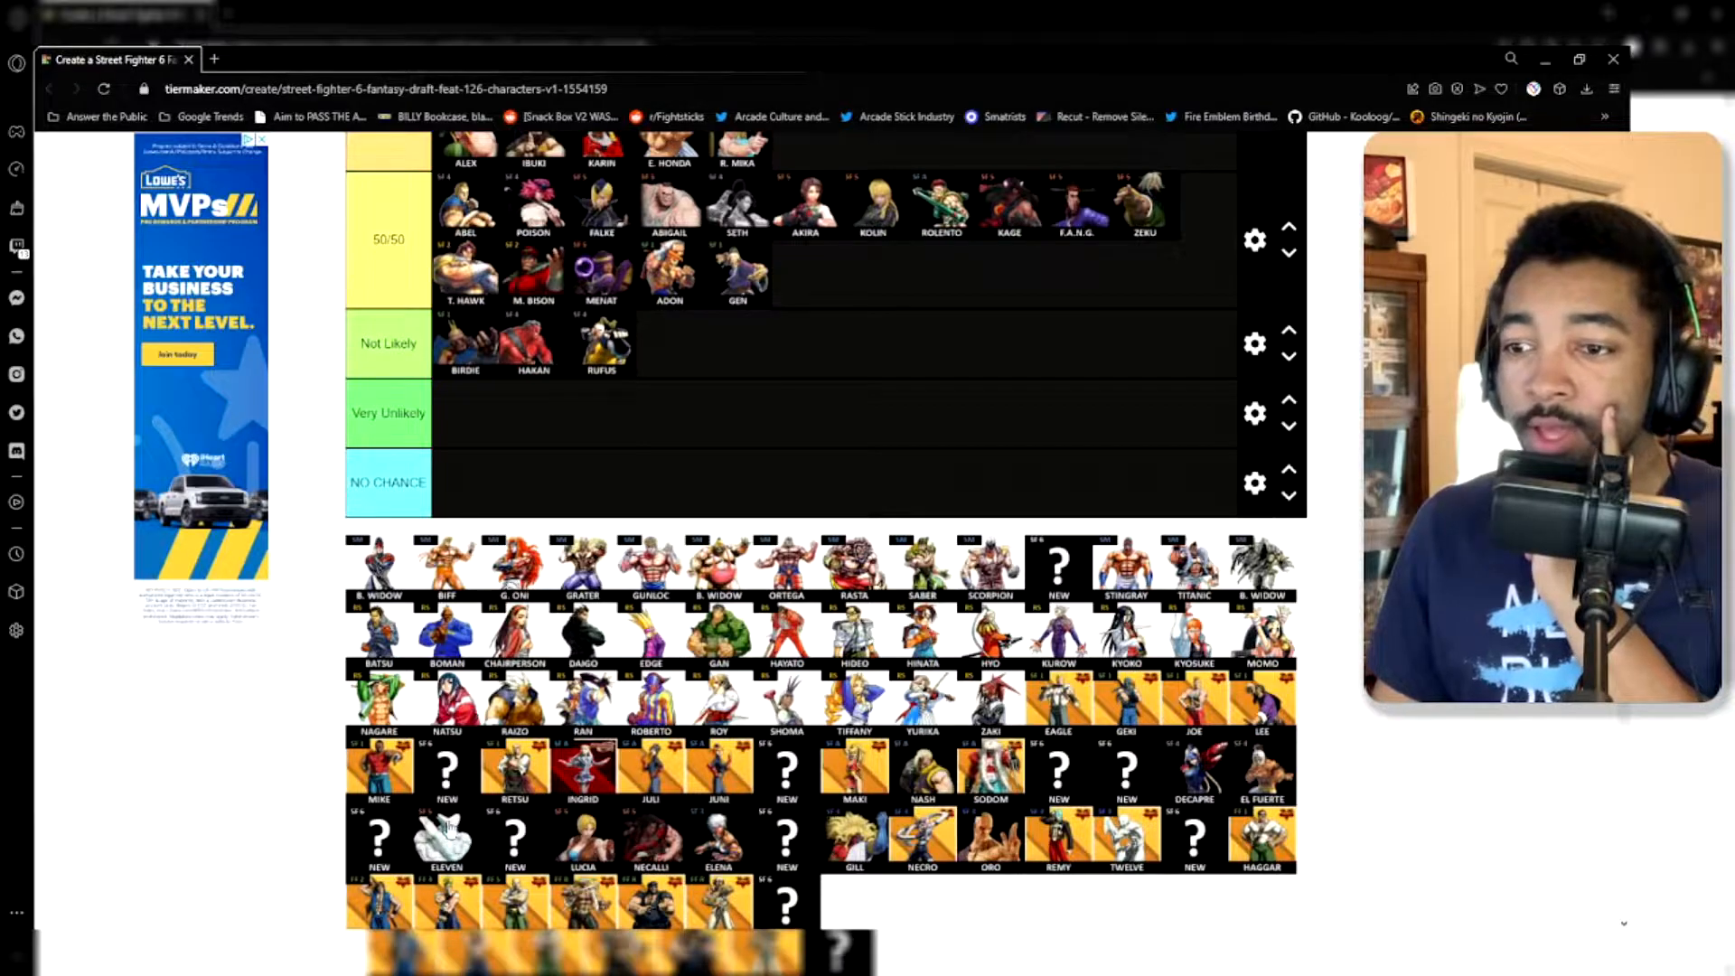
{"action": "scroll", "scroll_direction": "down", "scroll_amount": 3}
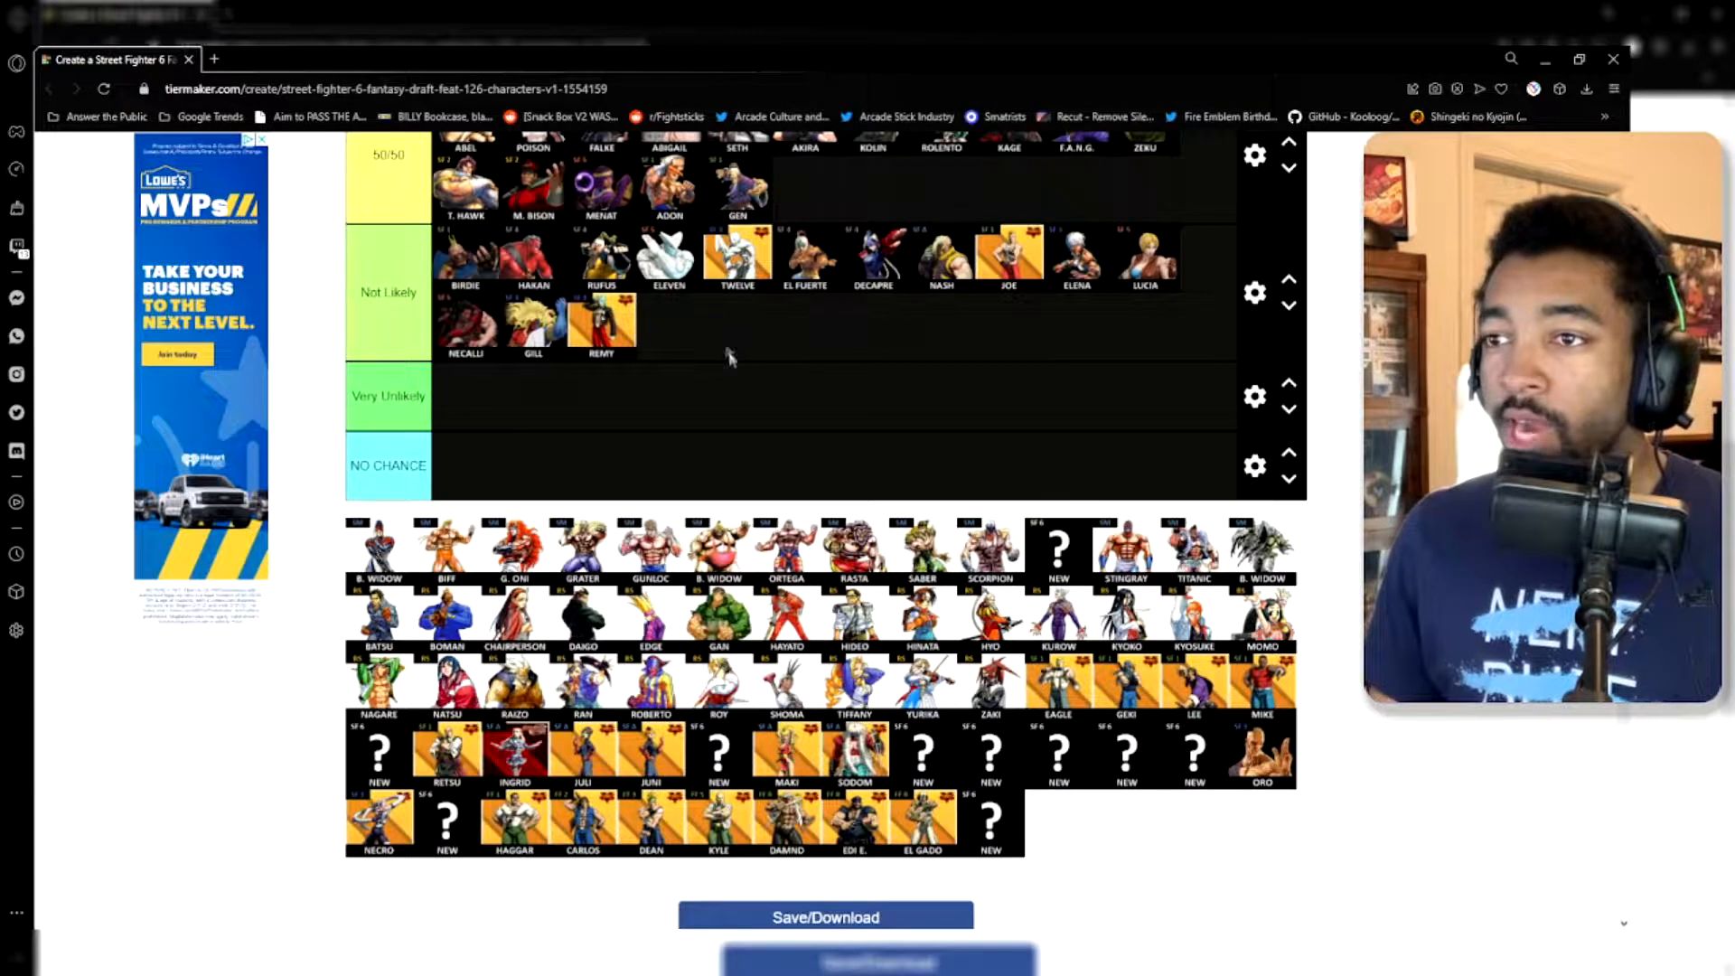
{"action": "scroll", "scroll_direction": "up", "scroll_amount": 3}
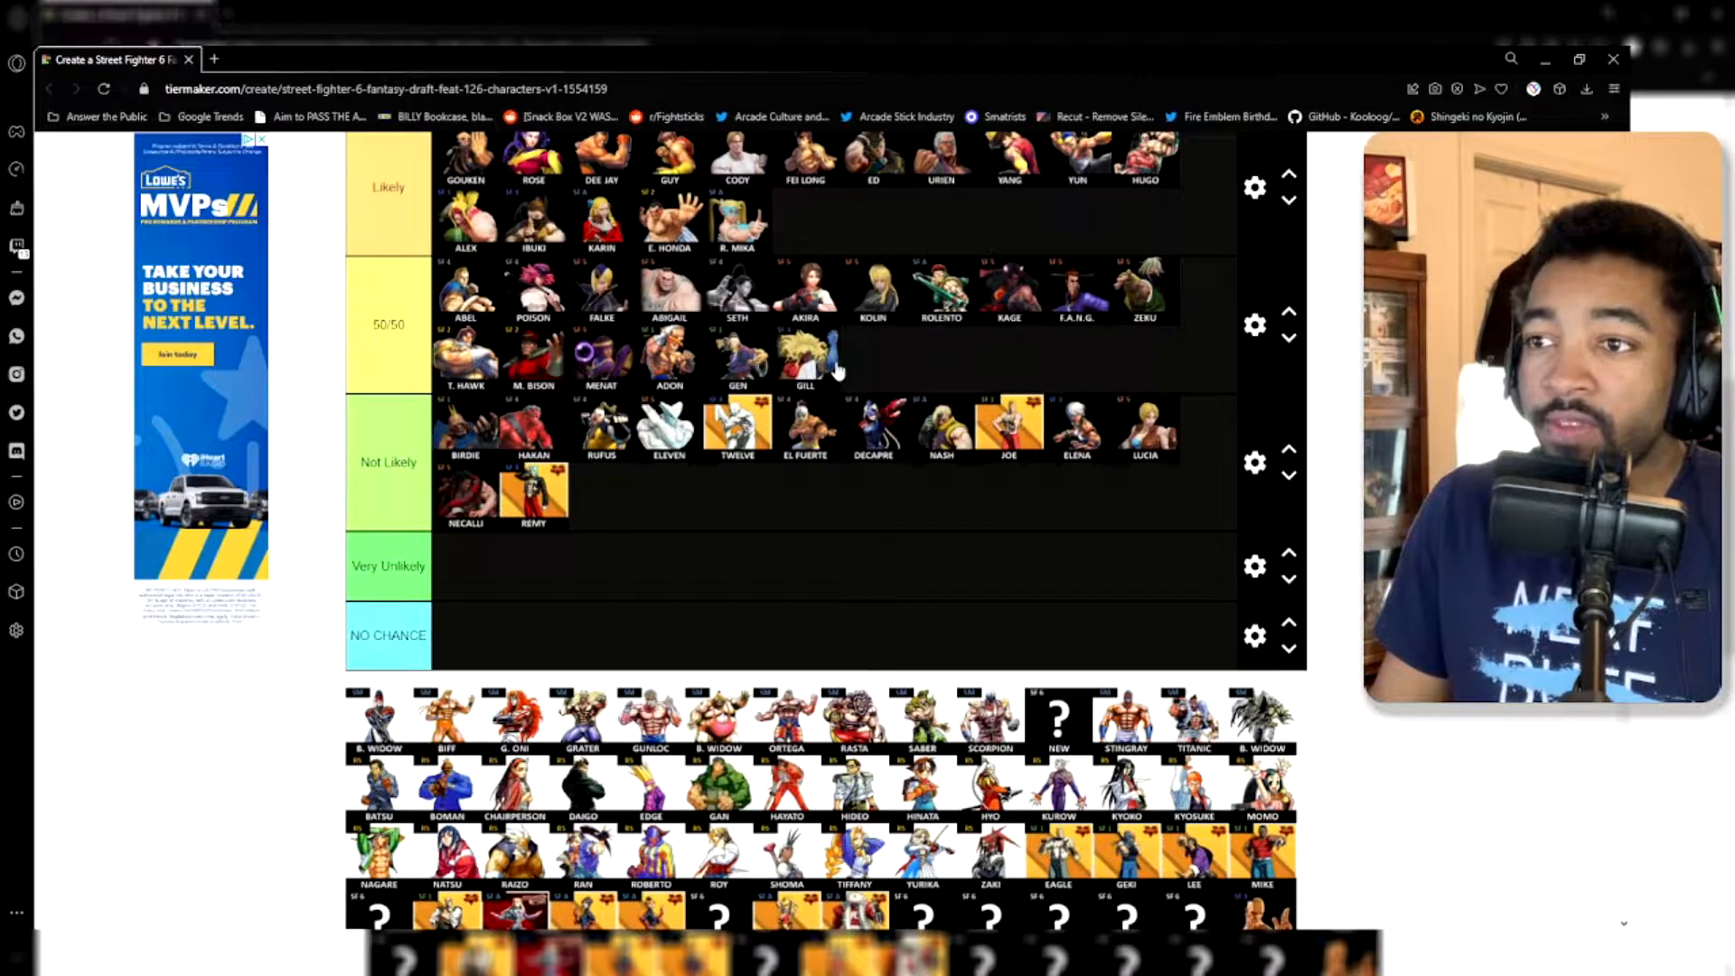
{"action": "mouse_move", "coordinate": [891, 476]}
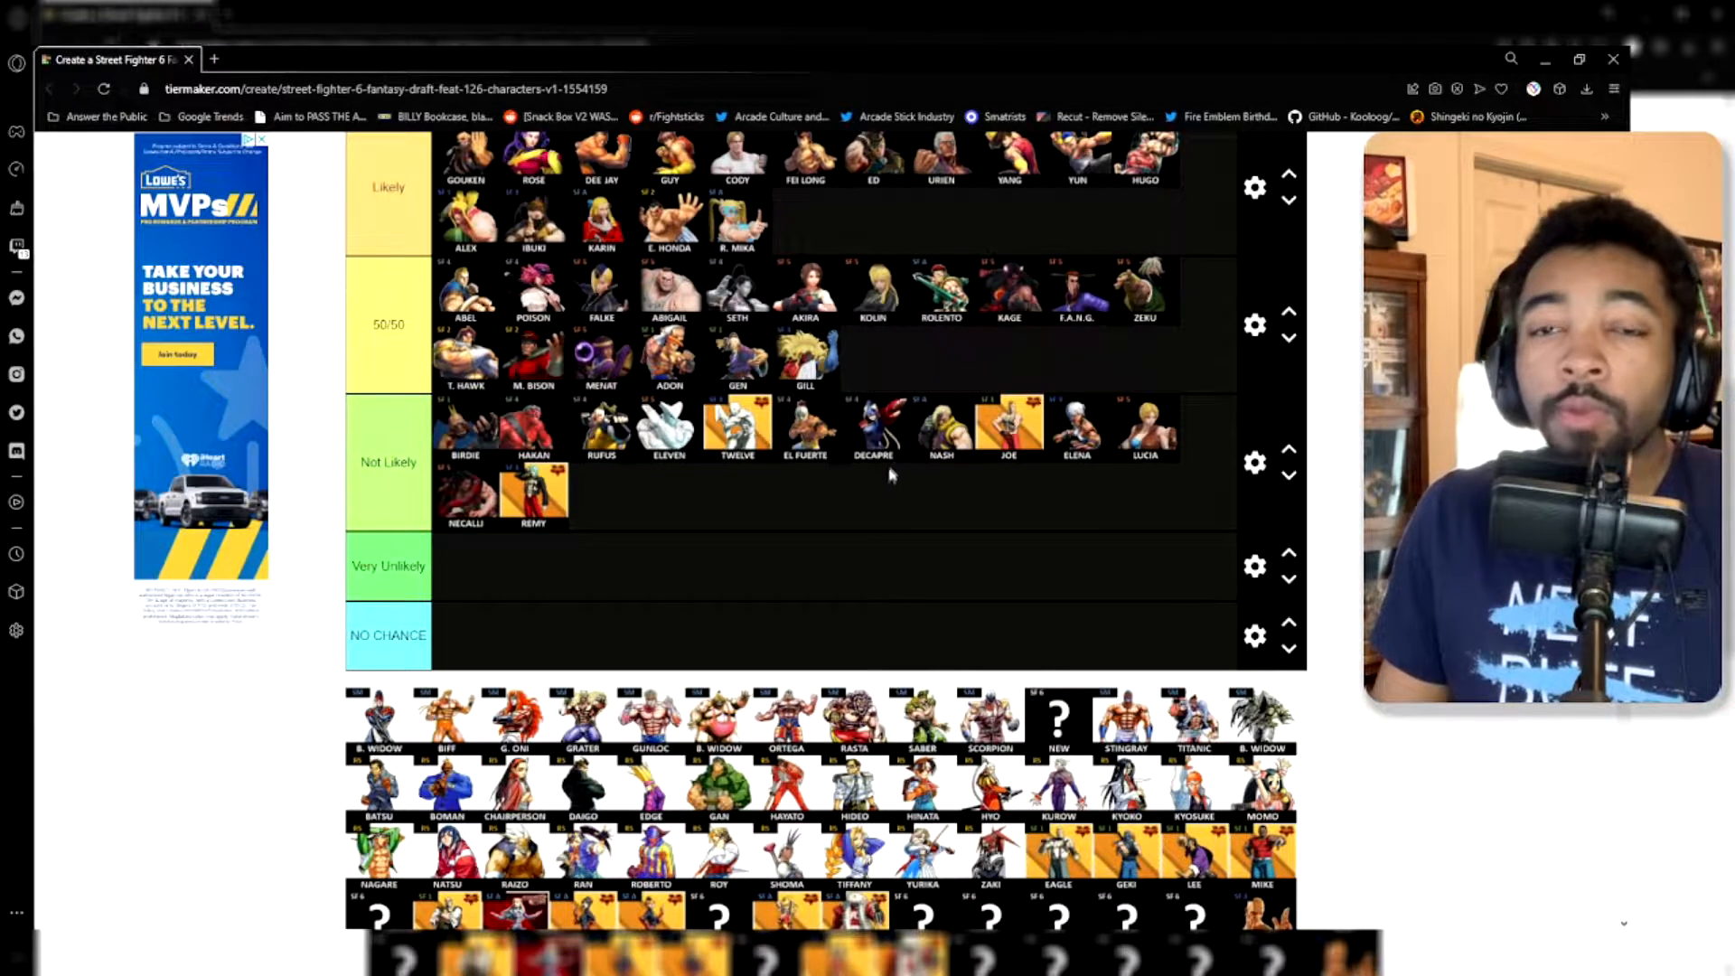
{"action": "mouse_move", "coordinate": [896, 502]}
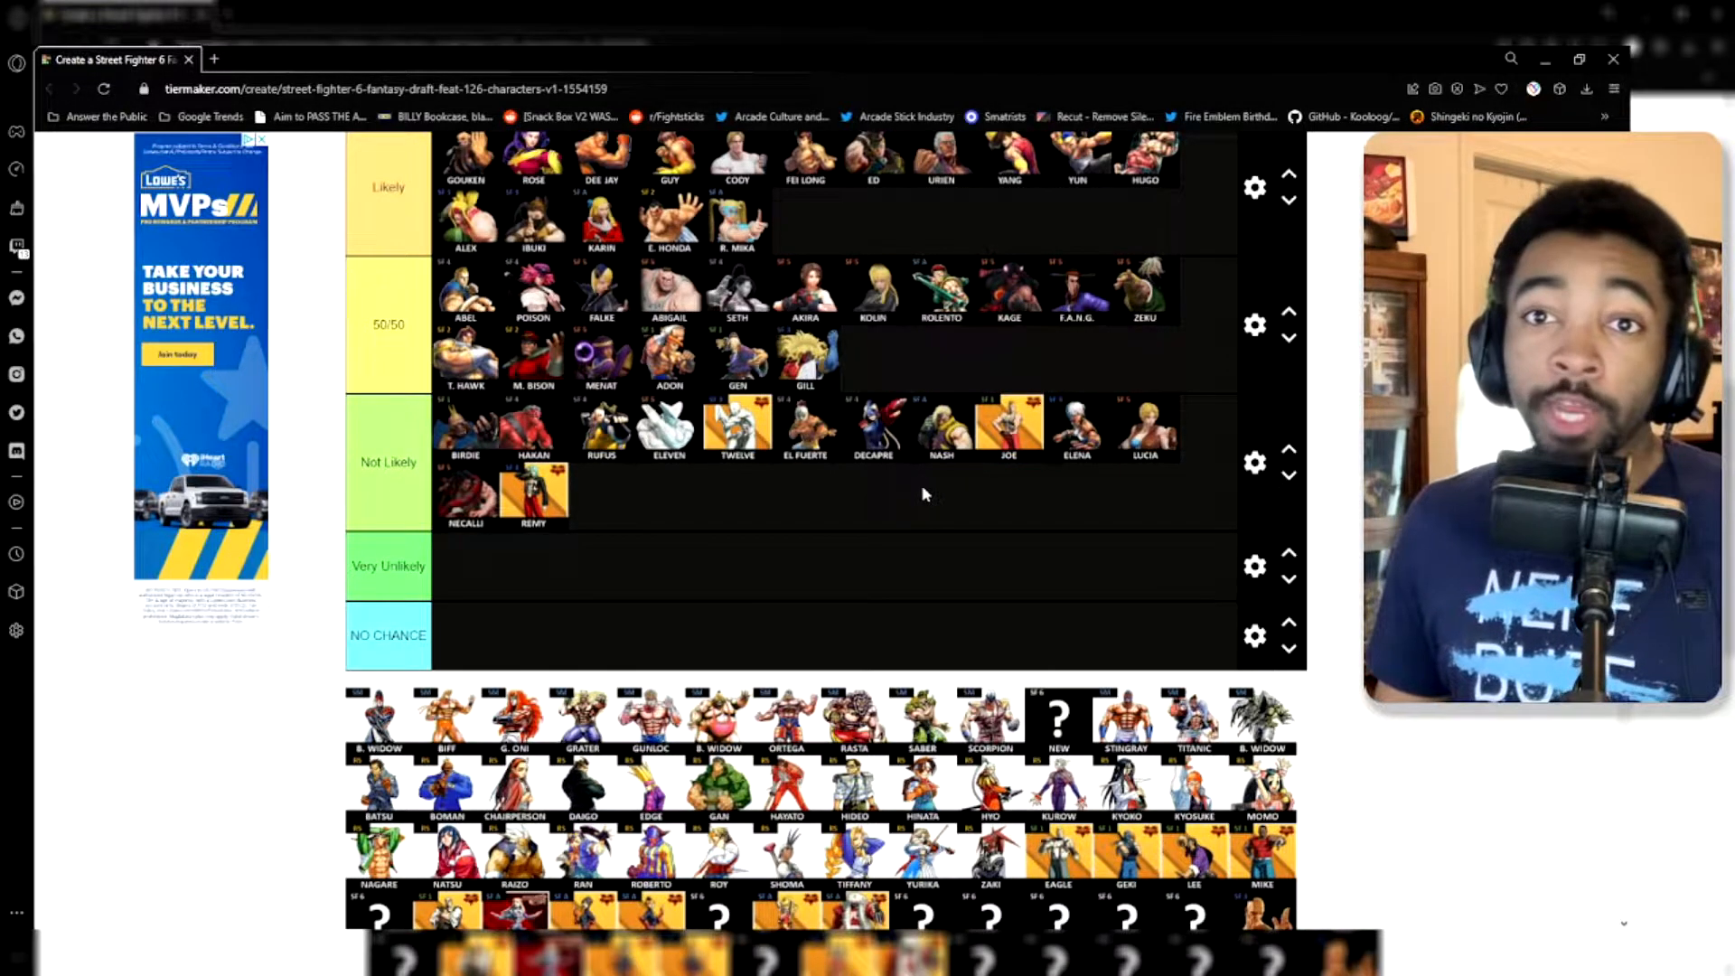
{"action": "mouse_move", "coordinate": [903, 448]}
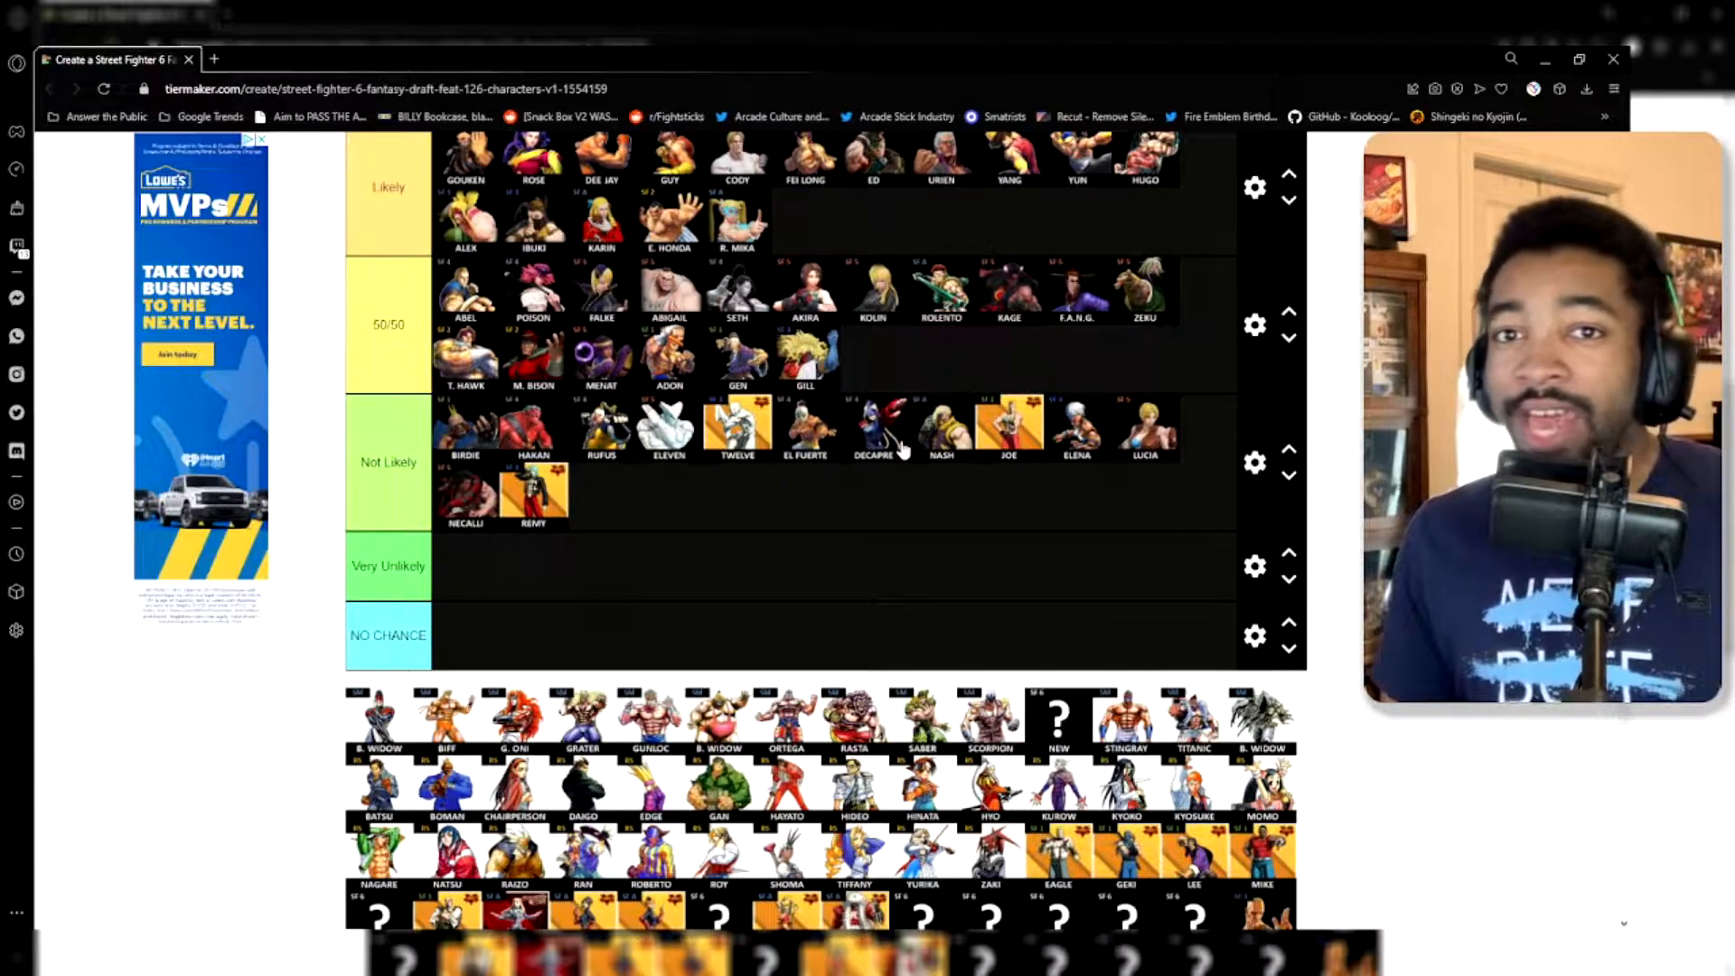
Step: Scroll the image pool looking for Necalli and Remy for Not Likely
{"action": "scroll", "scroll_direction": "down", "scroll_amount": 3}
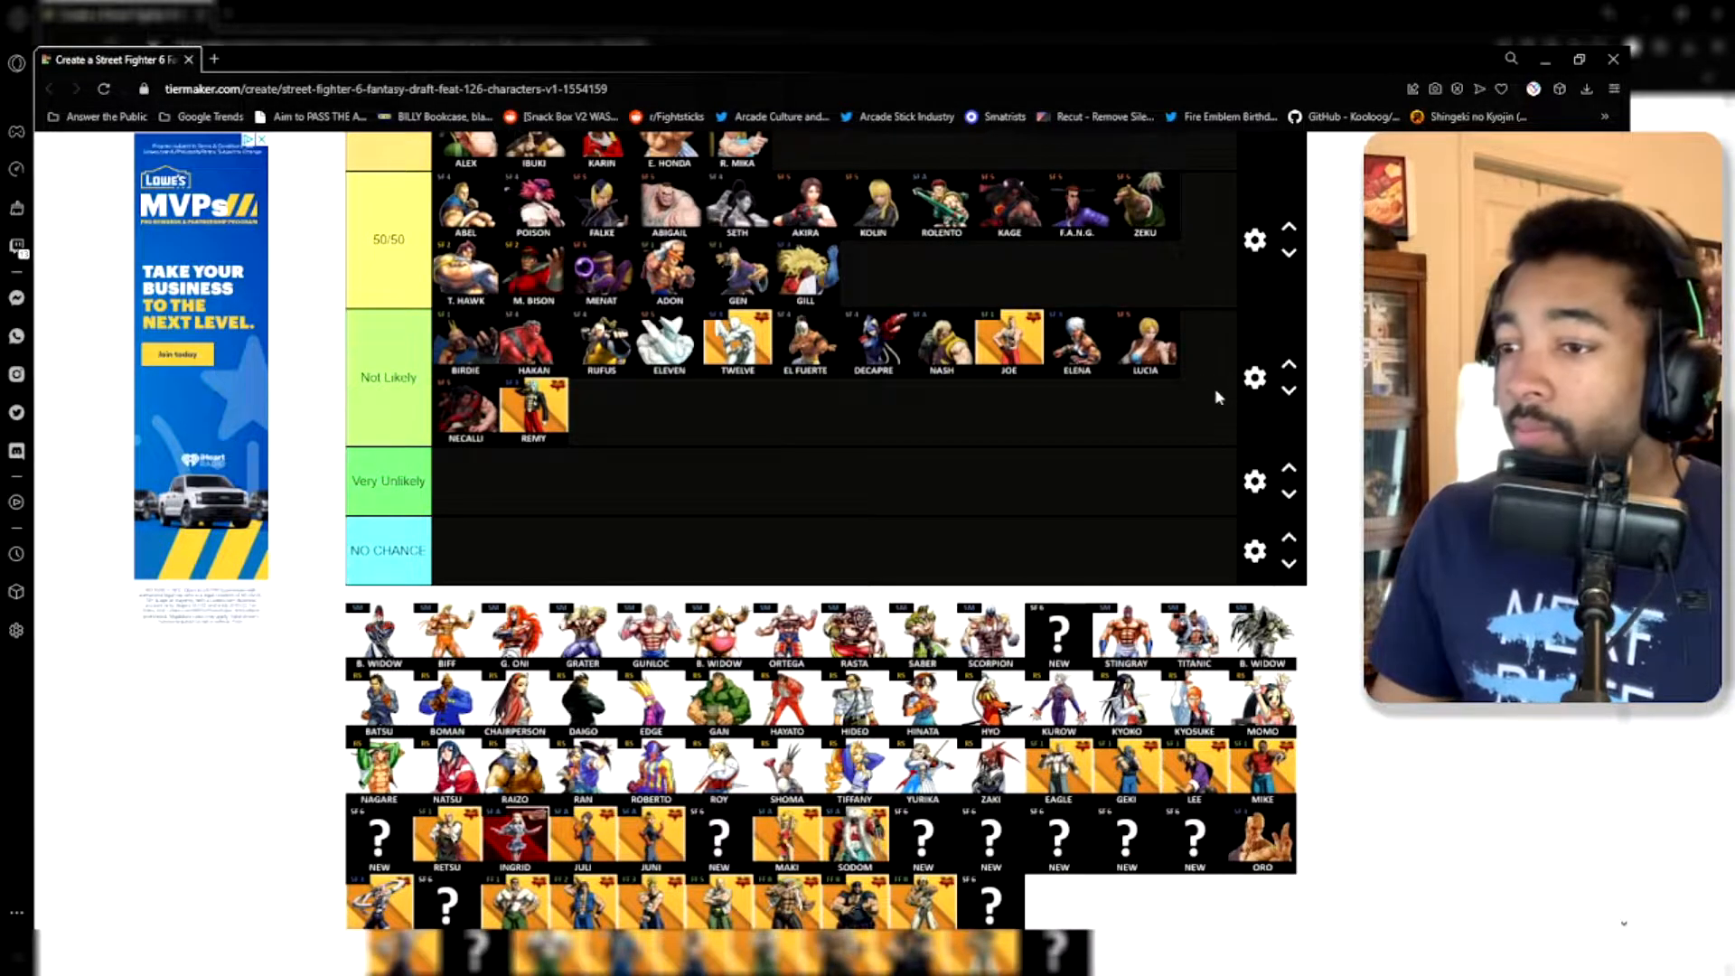
{"action": "scroll", "scroll_direction": "down", "scroll_amount": 3}
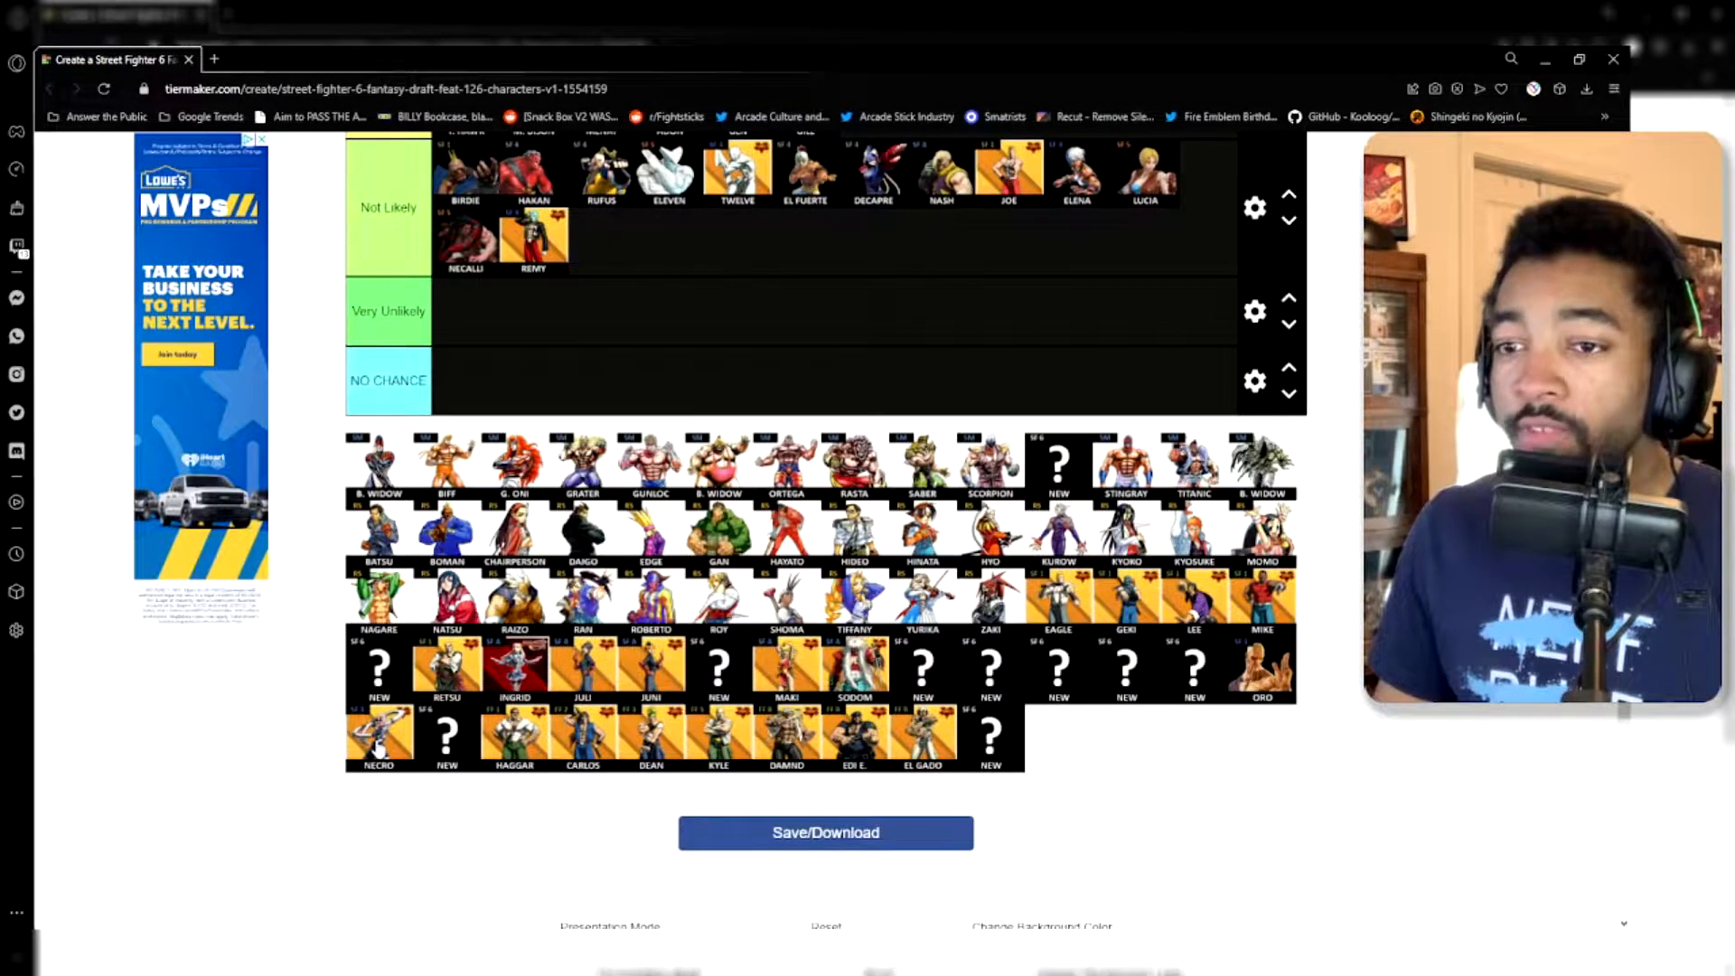
Step: Add Necro and Oro to 50/50 after Gill, then scroll to review the list
{"action": "scroll", "scroll_direction": "up", "scroll_amount": 3}
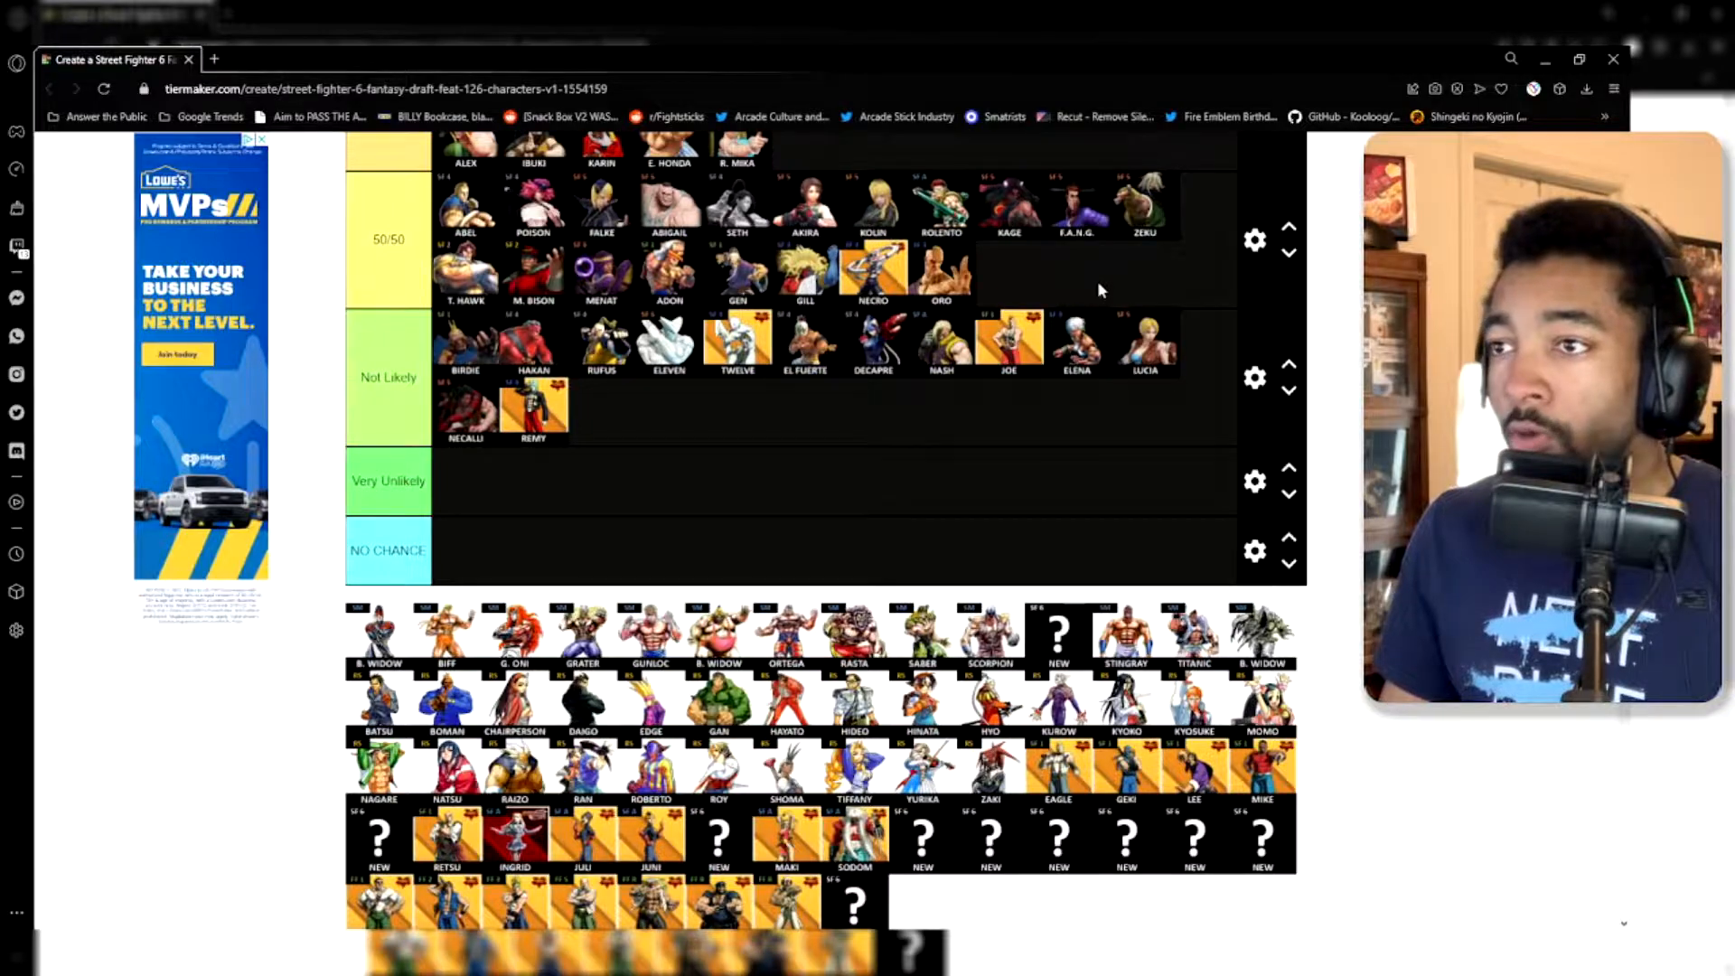
{"action": "scroll", "scroll_direction": "up", "scroll_amount": 3}
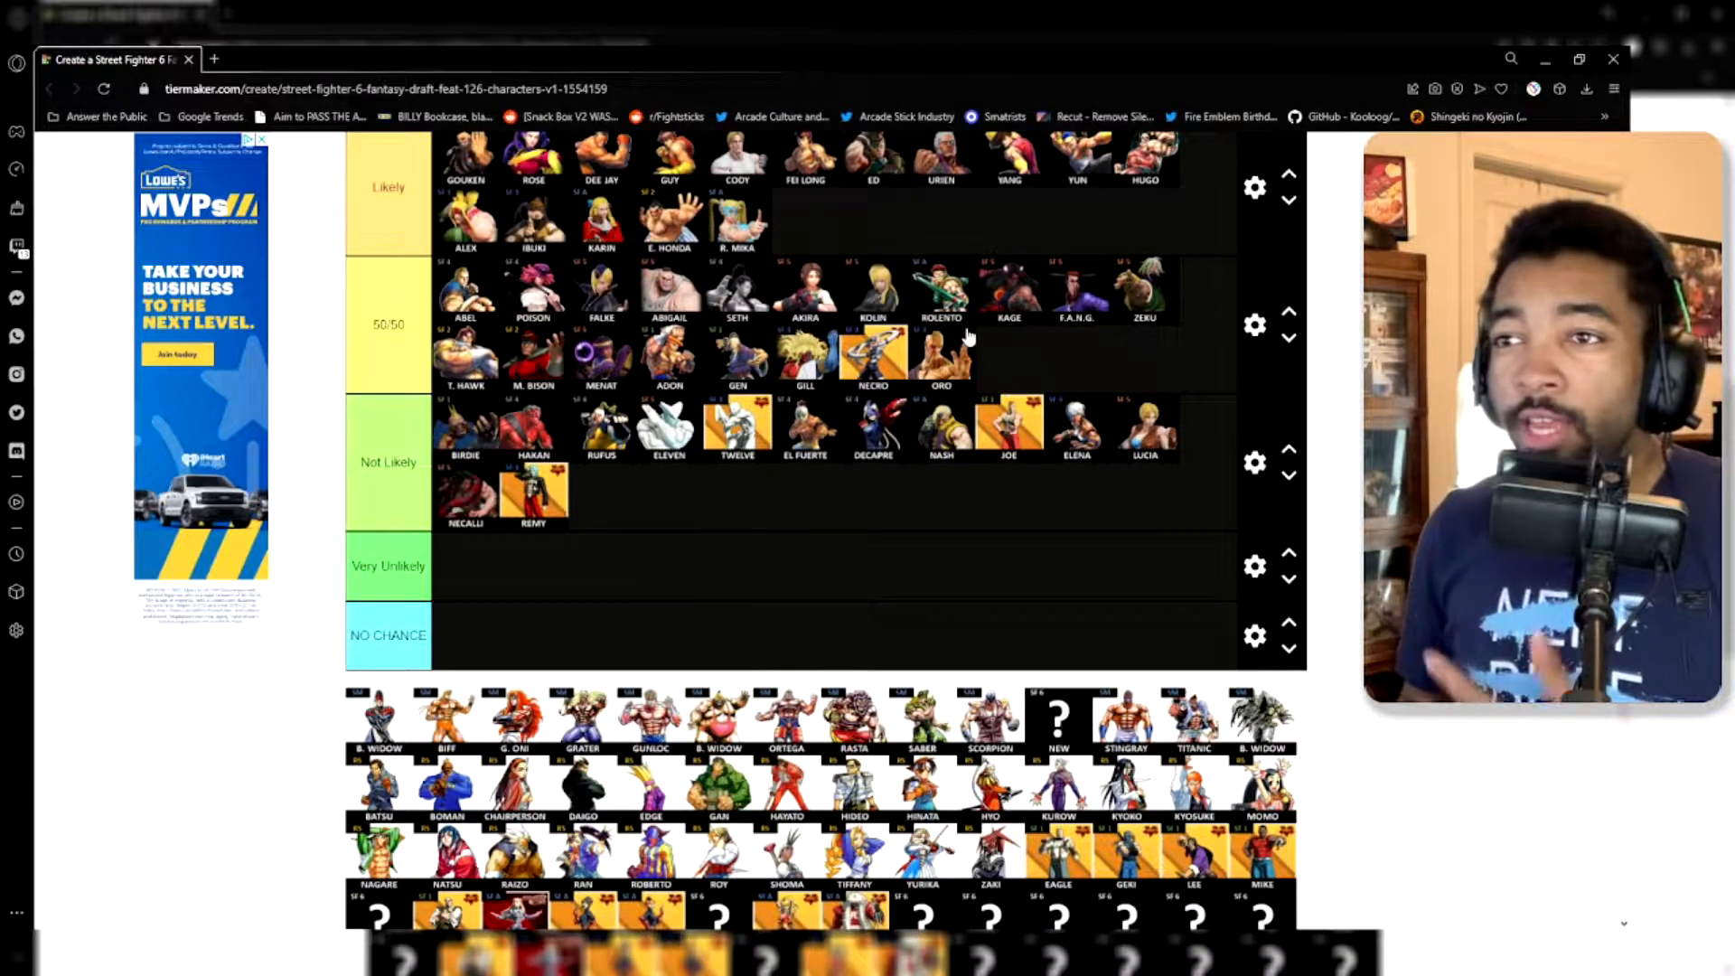
{"action": "mouse_move", "coordinate": [1001, 177]}
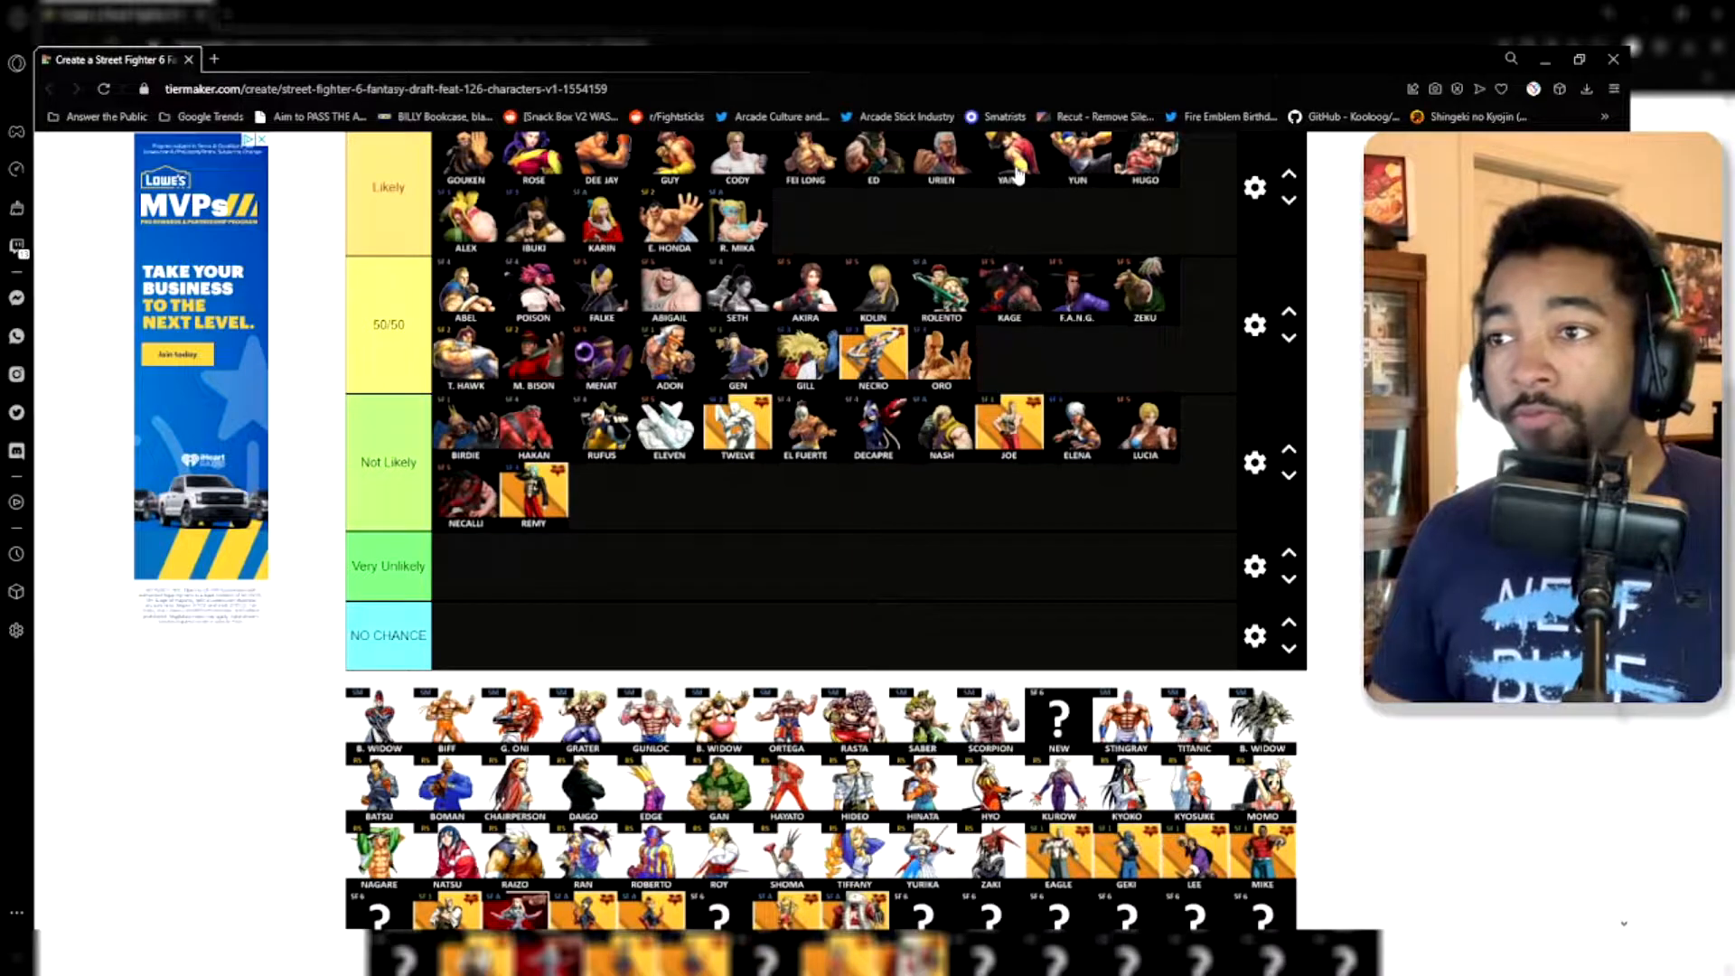
{"action": "scroll", "scroll_direction": "up", "scroll_amount": 3}
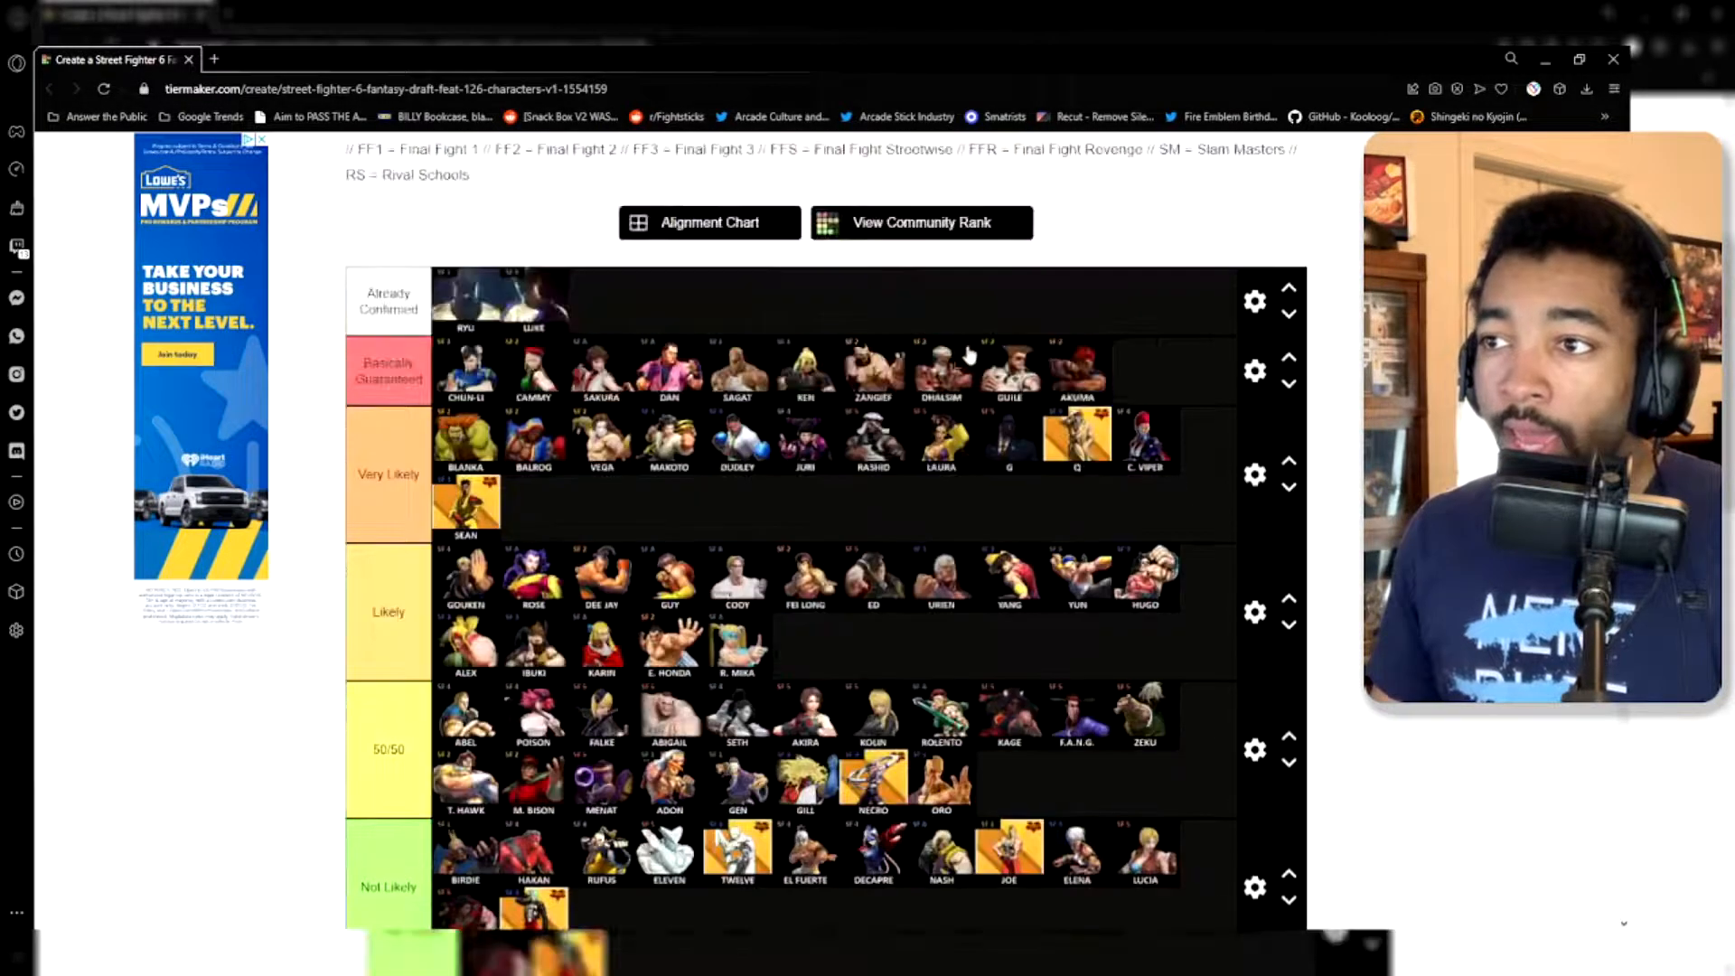
{"action": "mouse_move", "coordinate": [985, 778]}
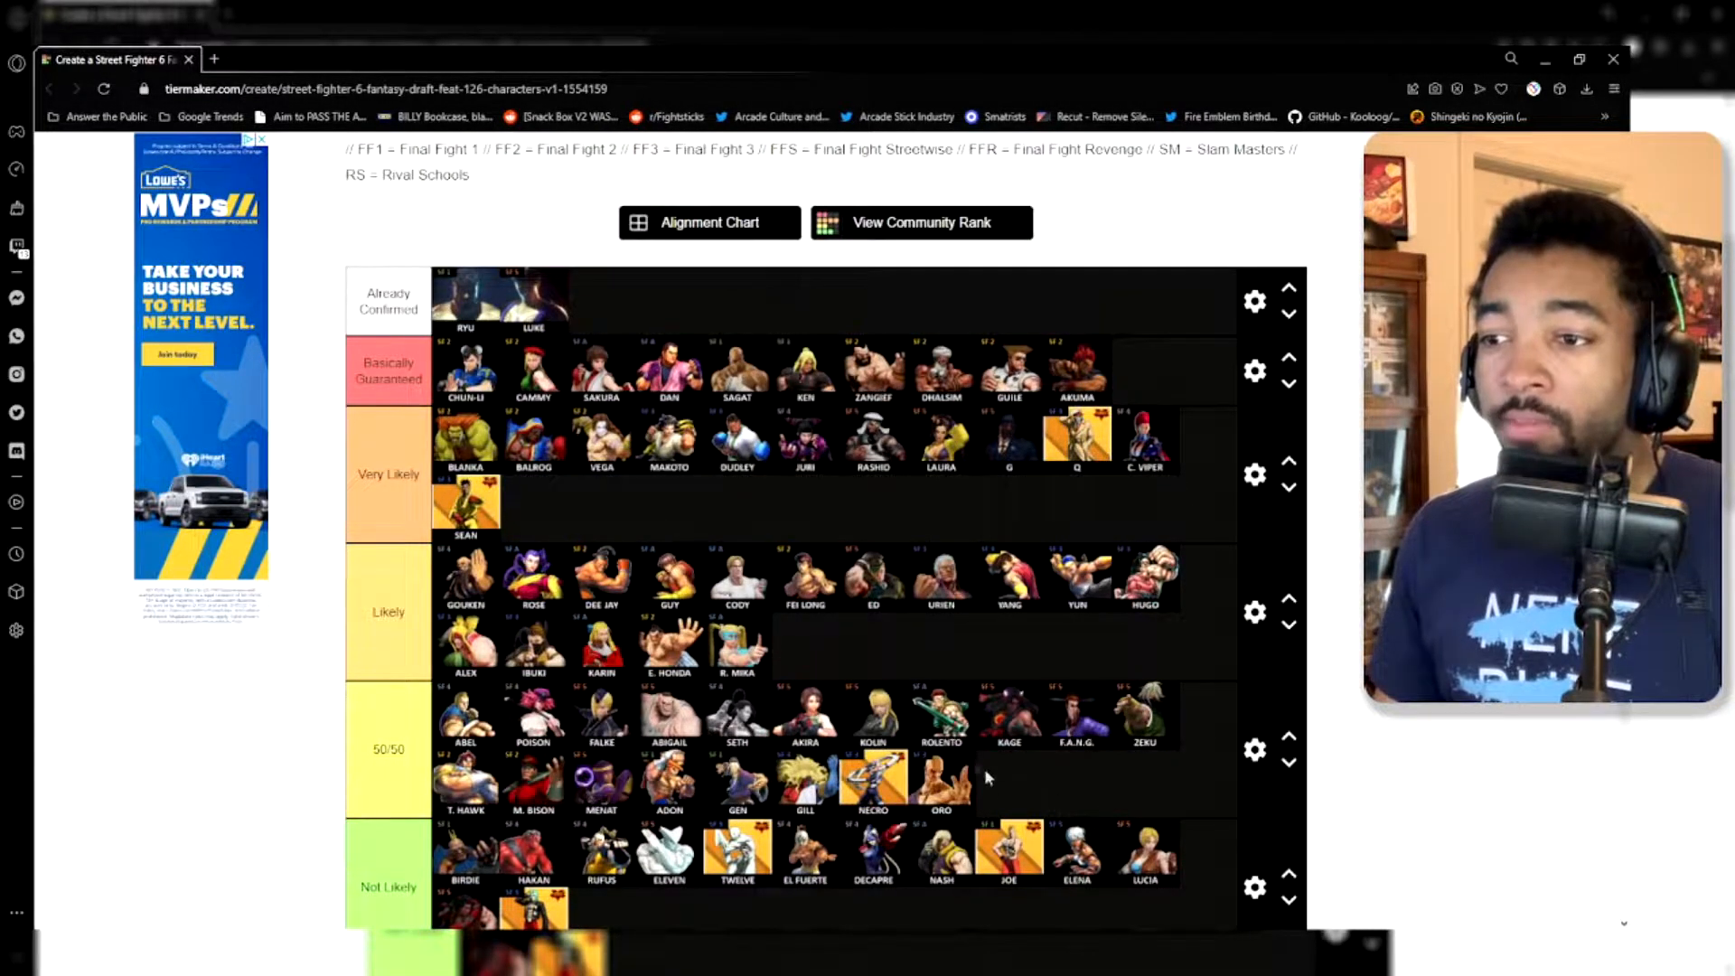
{"action": "scroll", "scroll_direction": "down", "scroll_amount": 3}
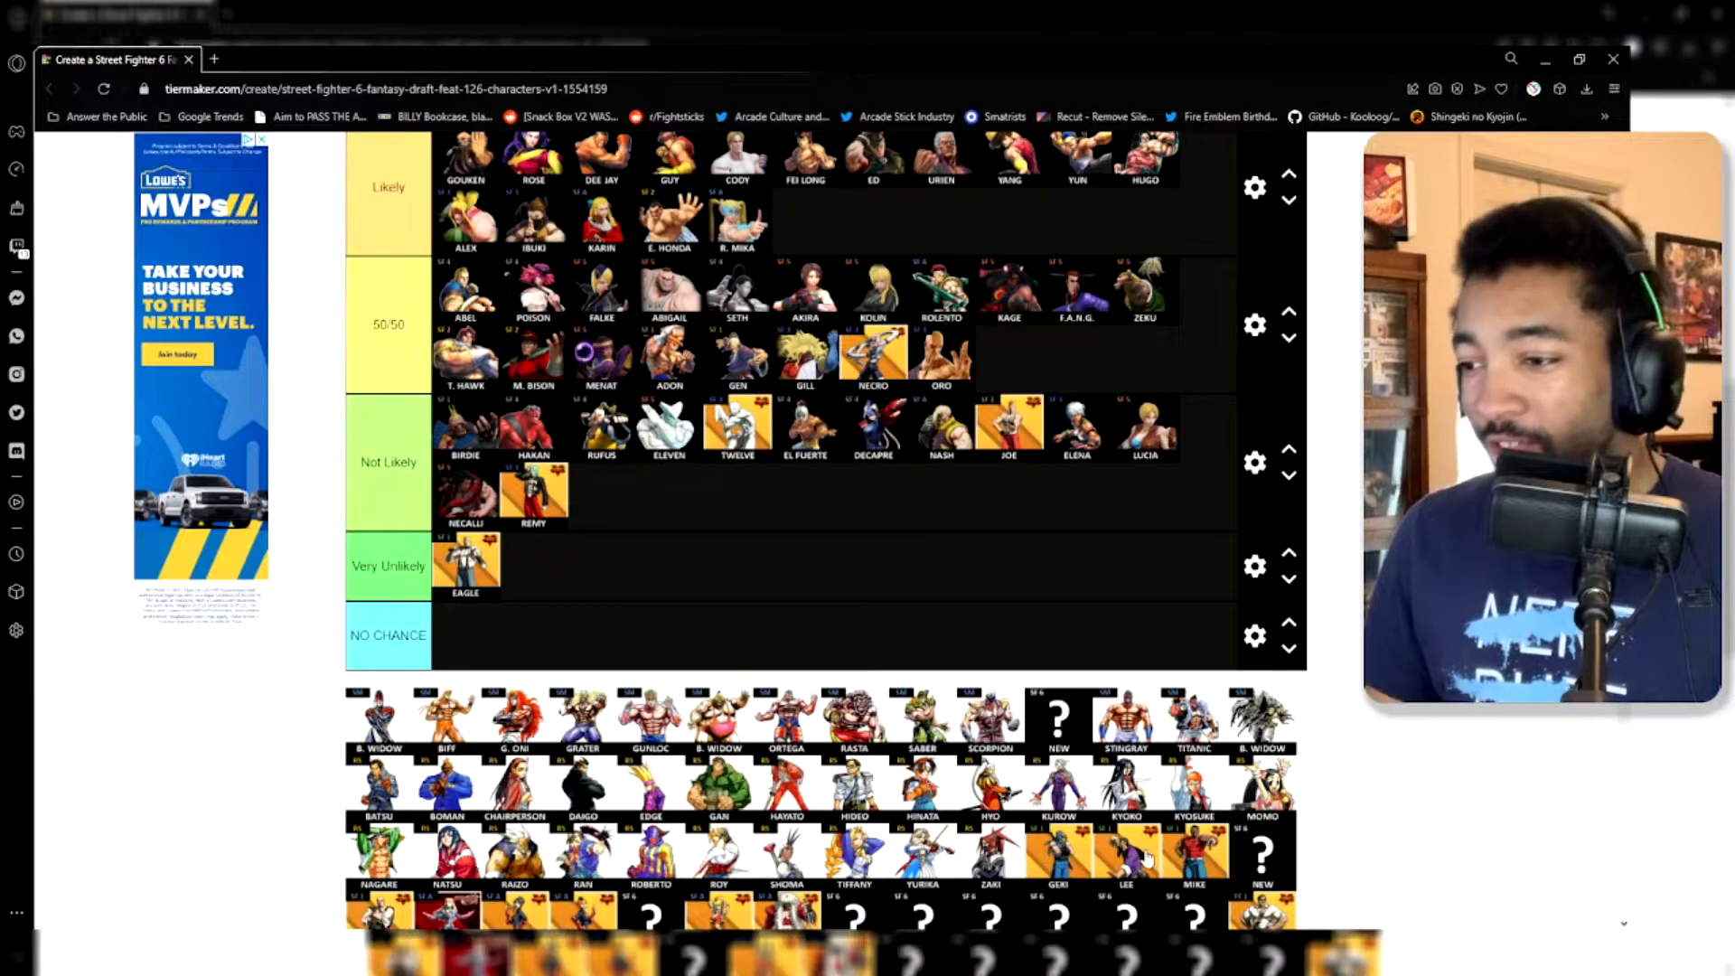
Step: Drag one more fighter into Very Unlikely after Eagle, Lee, Juli, Maki, Haggar, Retsu, Batsu, Tiffany
{"action": "scroll", "scroll_direction": "down", "scroll_amount": 3}
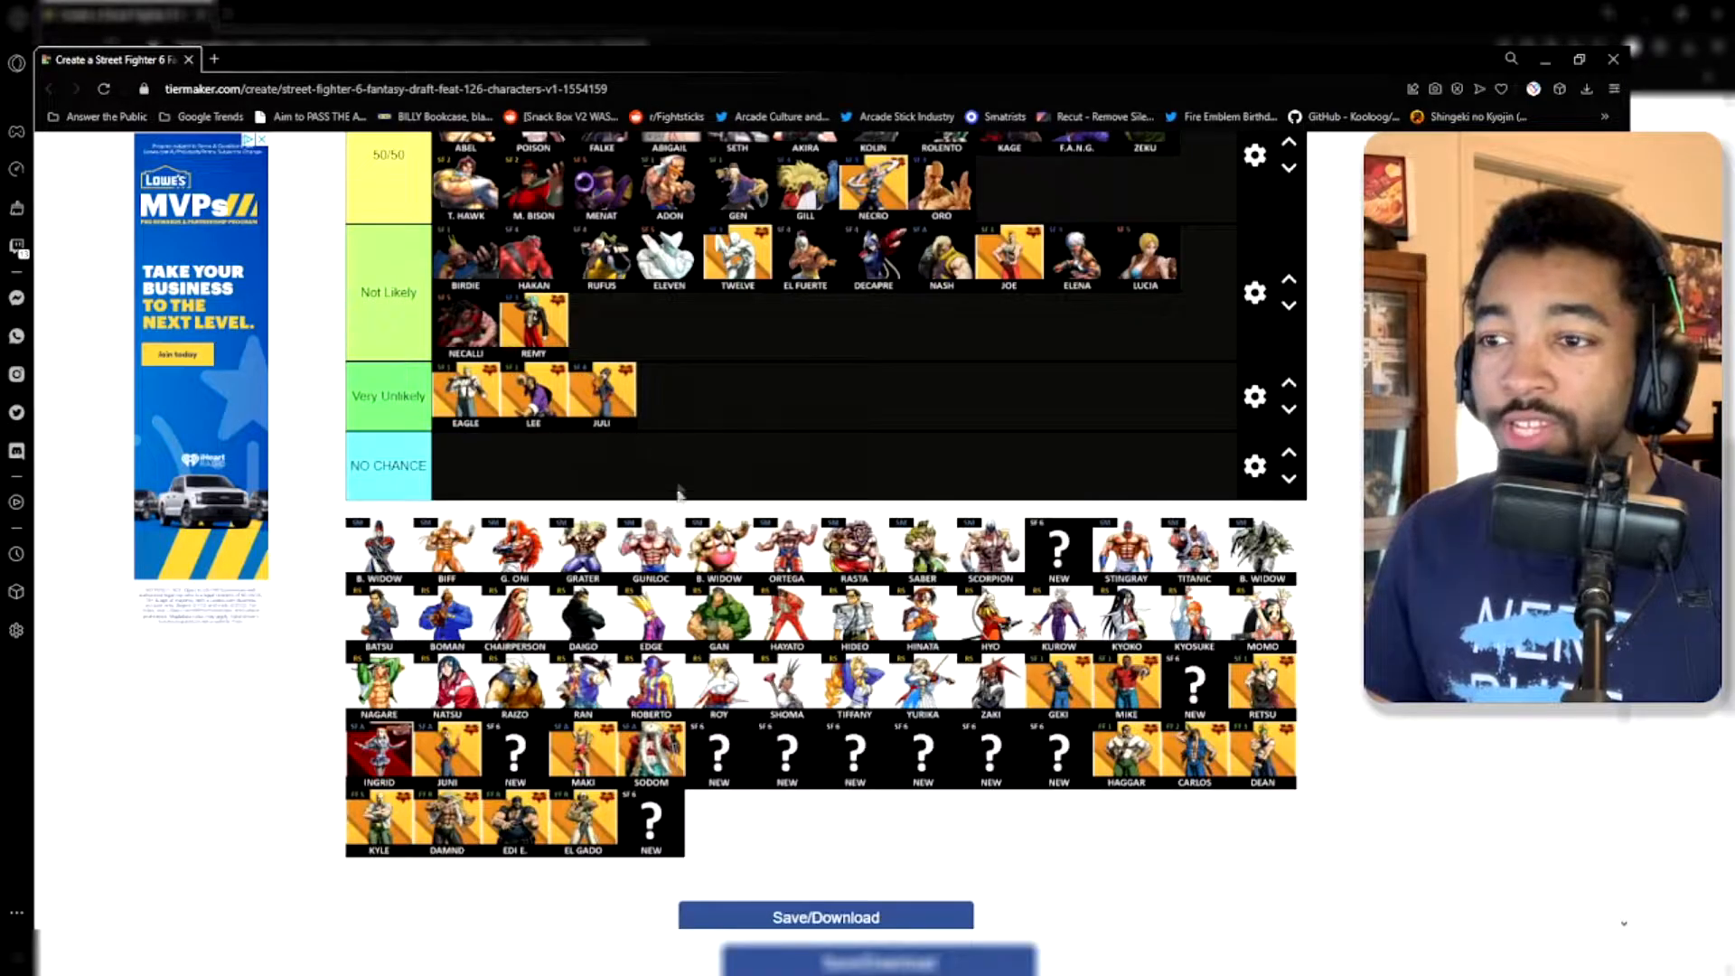
{"action": "left_click_drag", "start_coordinate": [582, 755], "coordinate": [671, 395]}
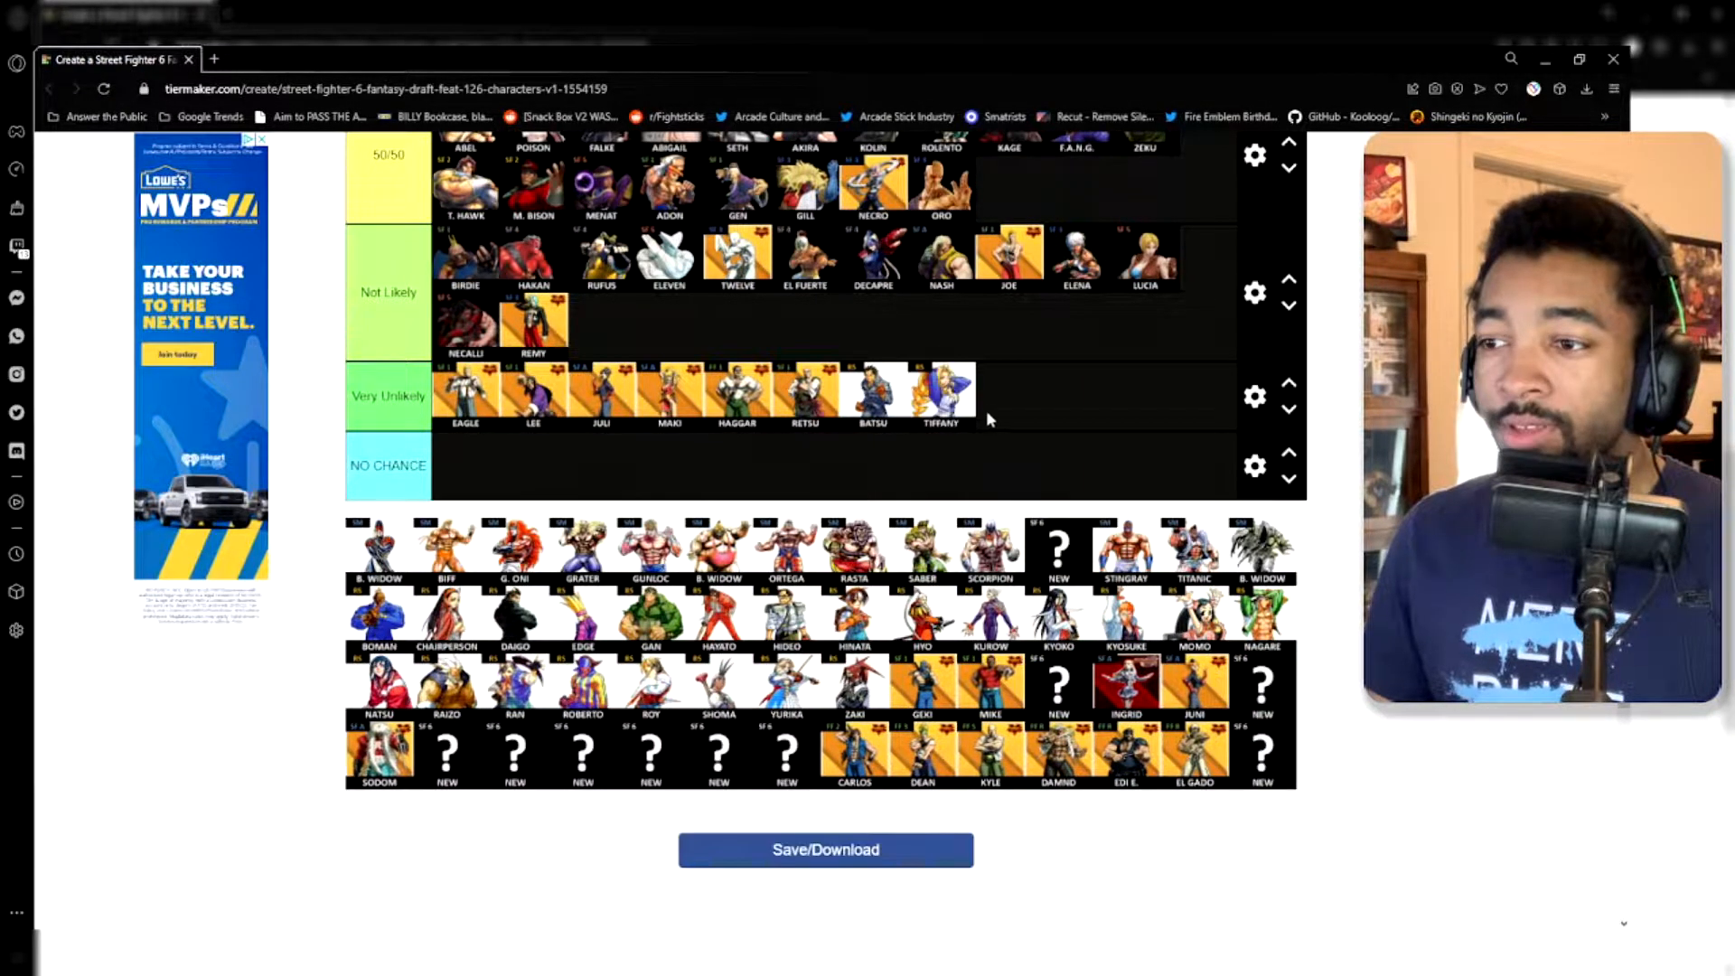
{"action": "scroll", "scroll_direction": "up", "scroll_amount": 3}
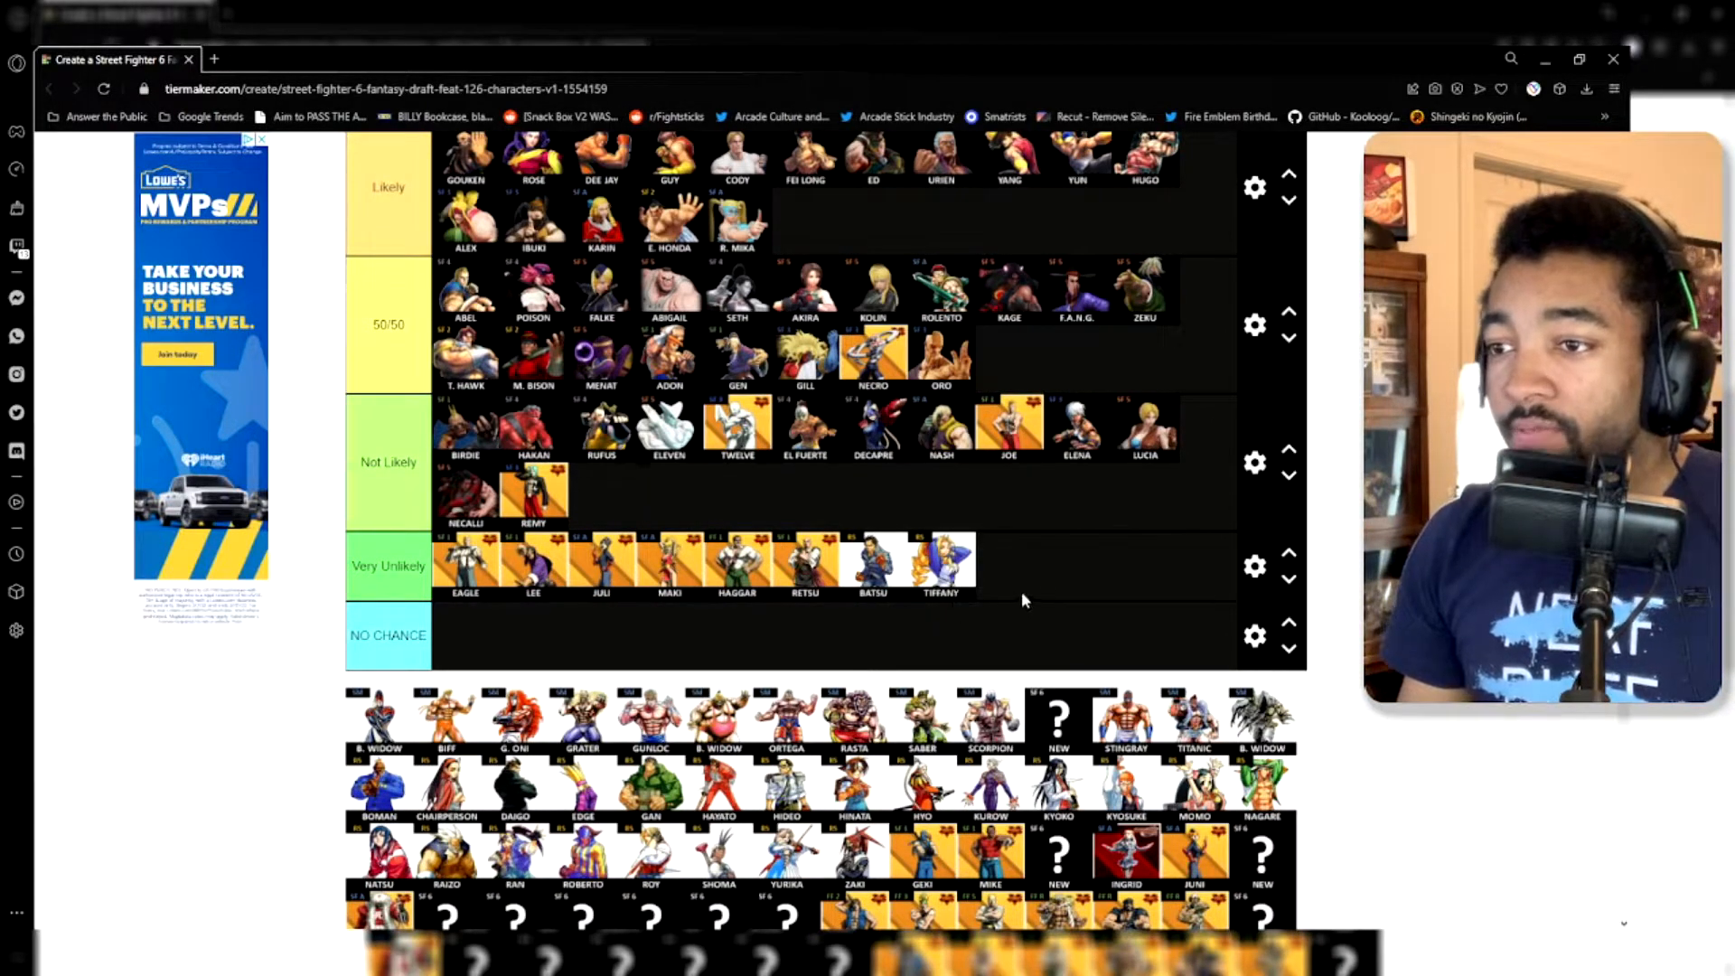
{"action": "mouse_move", "coordinate": [1161, 567]}
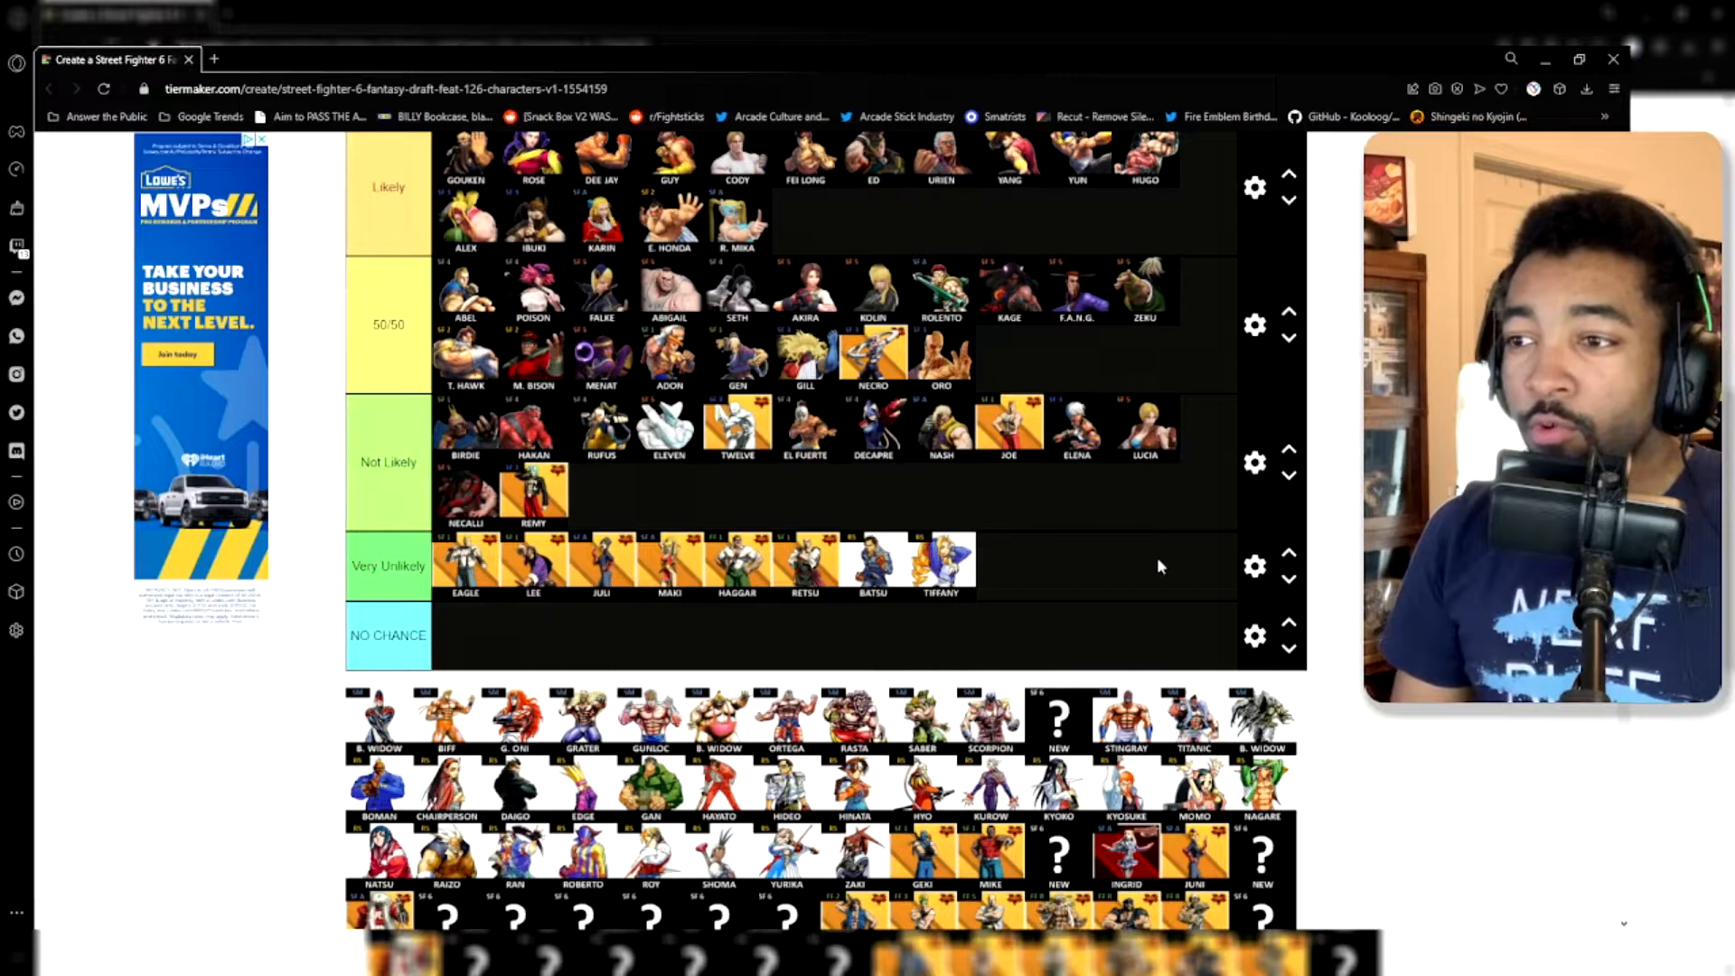
{"action": "mouse_move", "coordinate": [927, 597]}
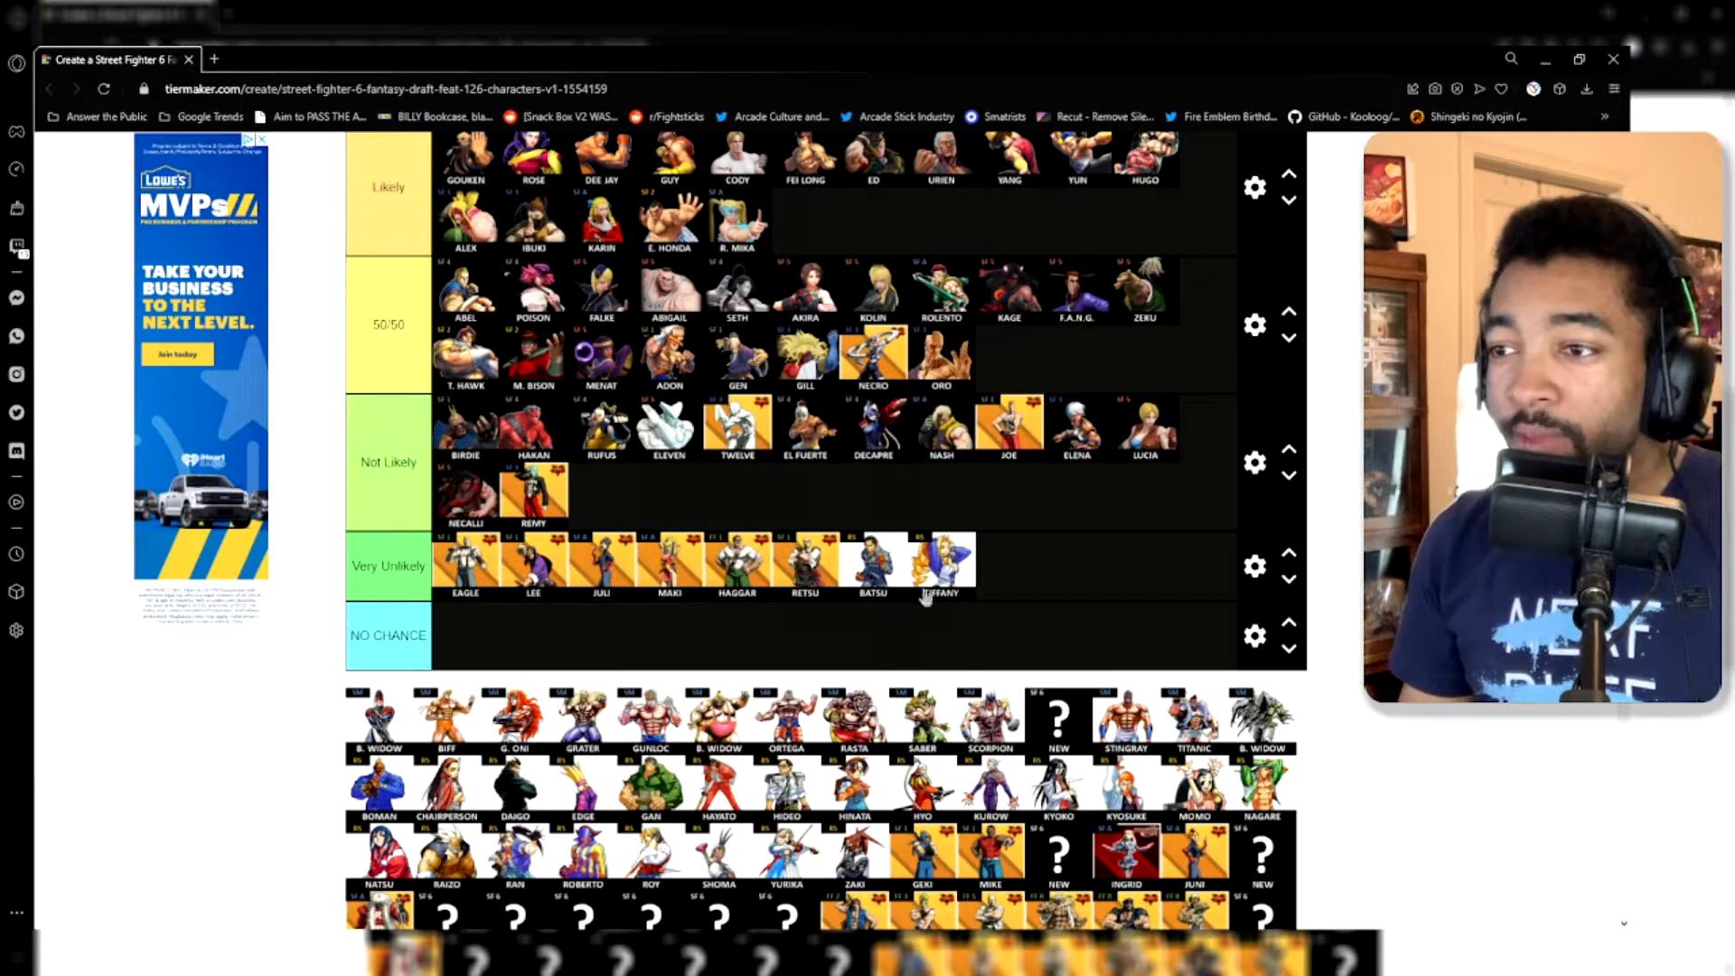
{"action": "mouse_move", "coordinate": [829, 487]}
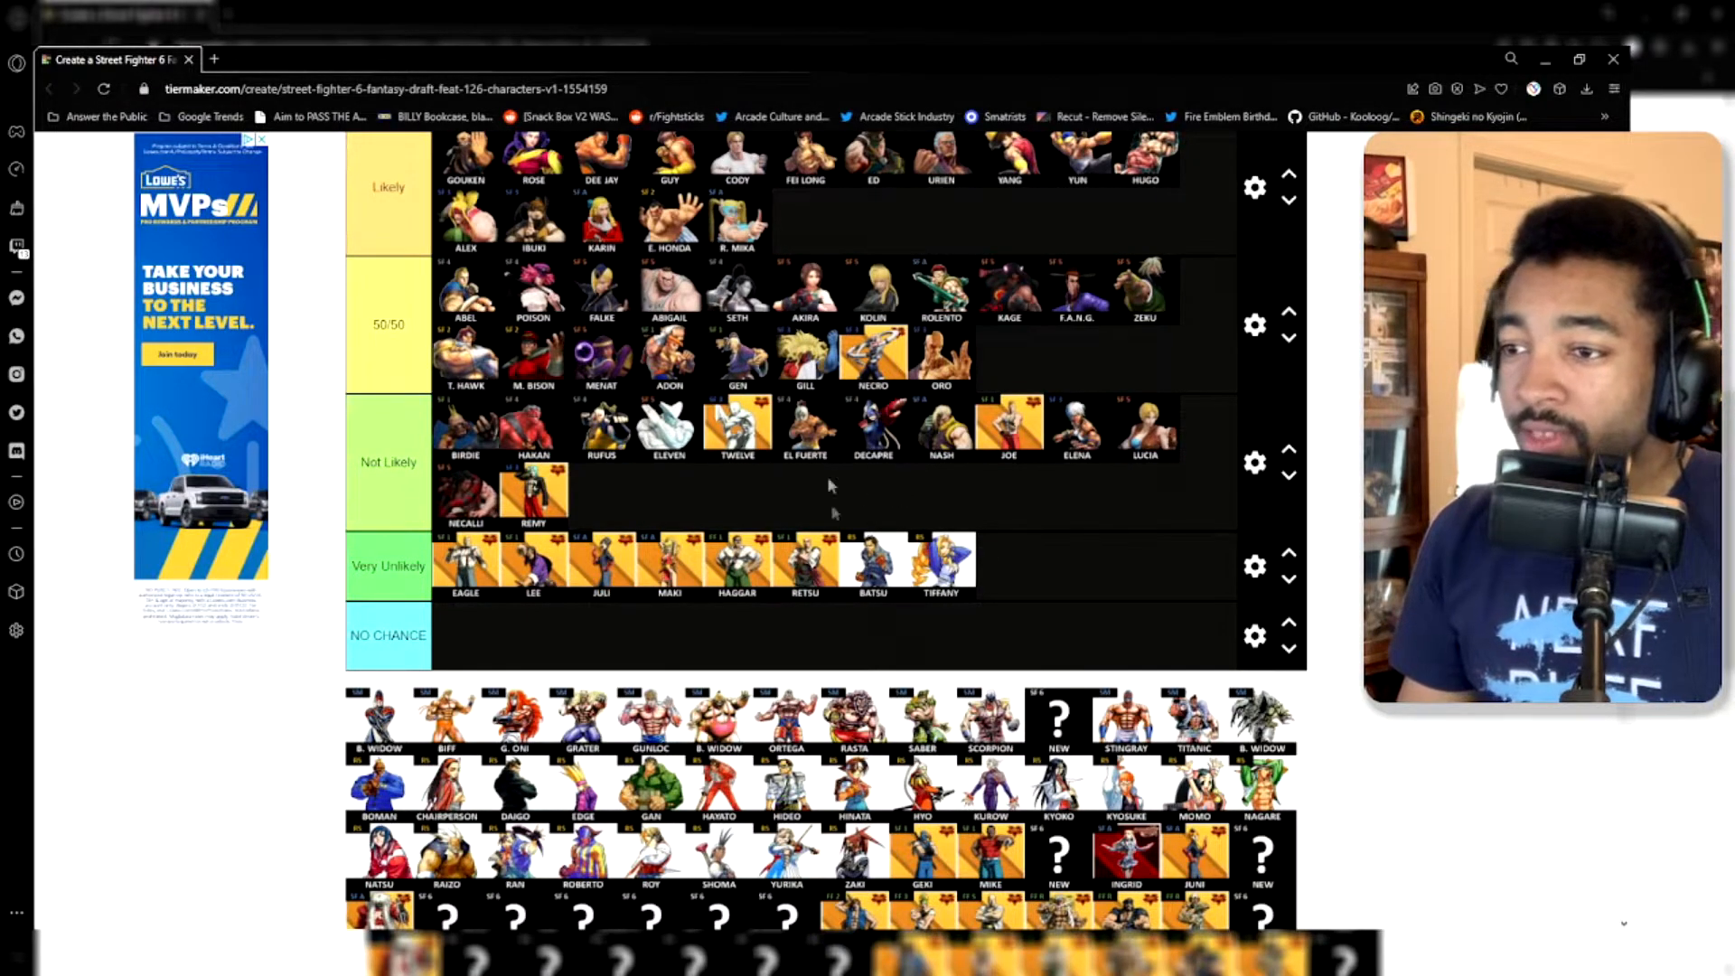
{"action": "mouse_move", "coordinate": [778, 600]}
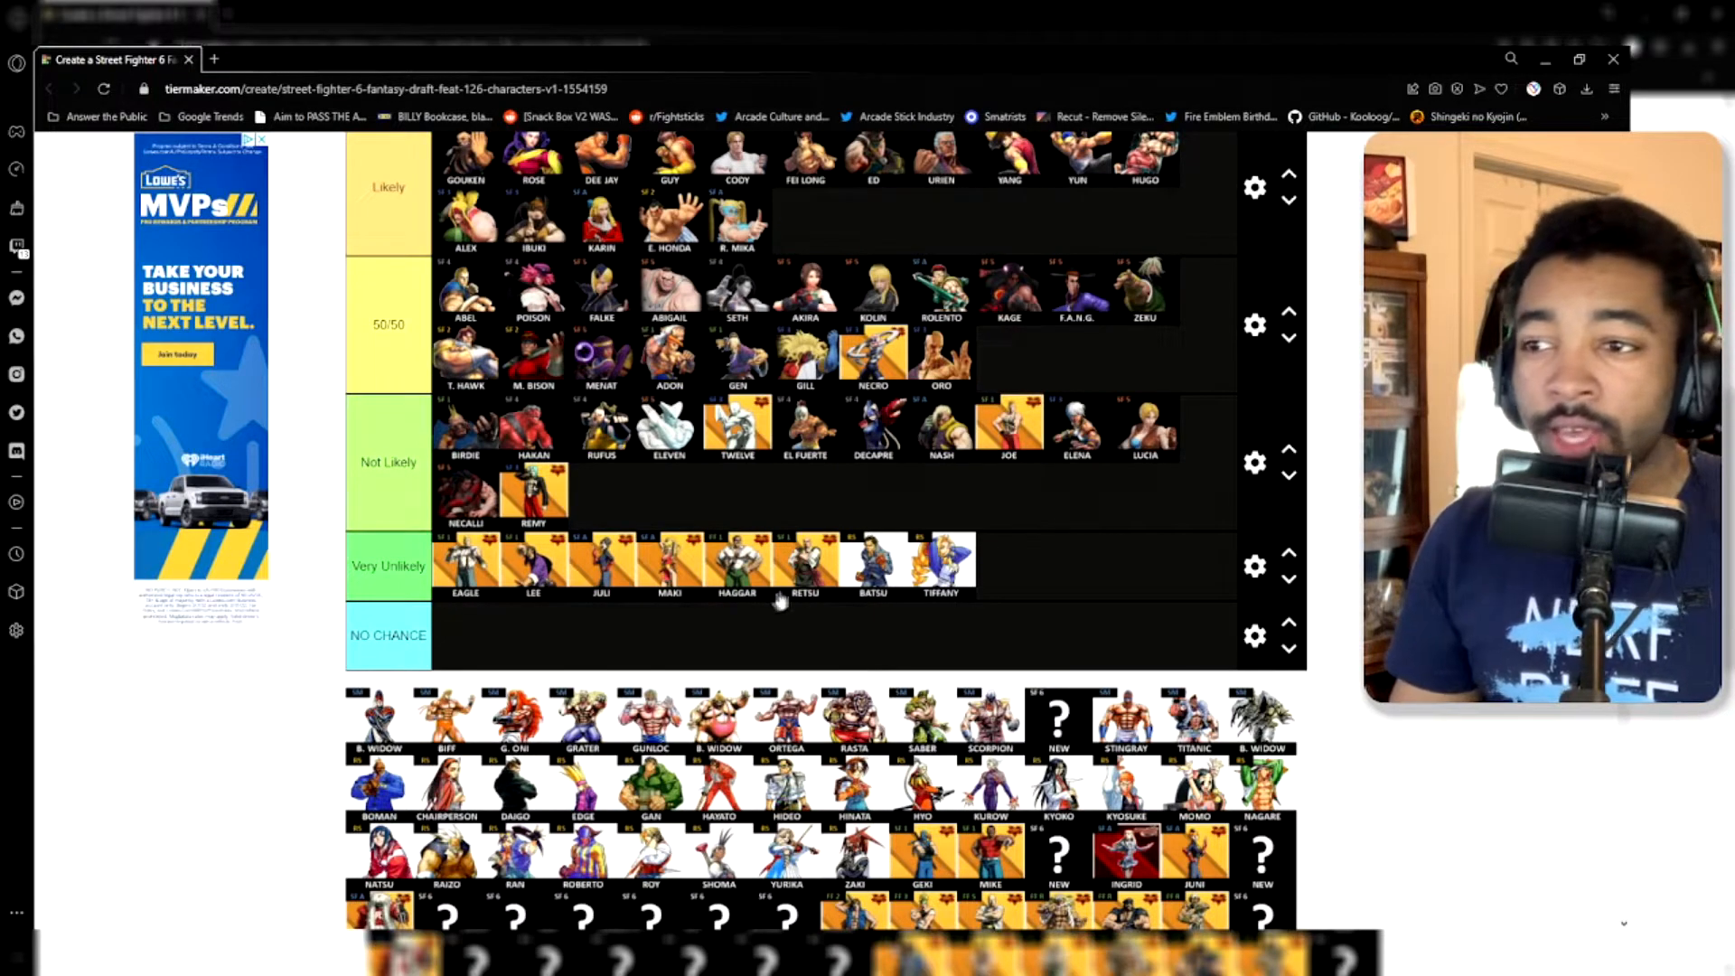
{"action": "mouse_move", "coordinate": [1040, 662]}
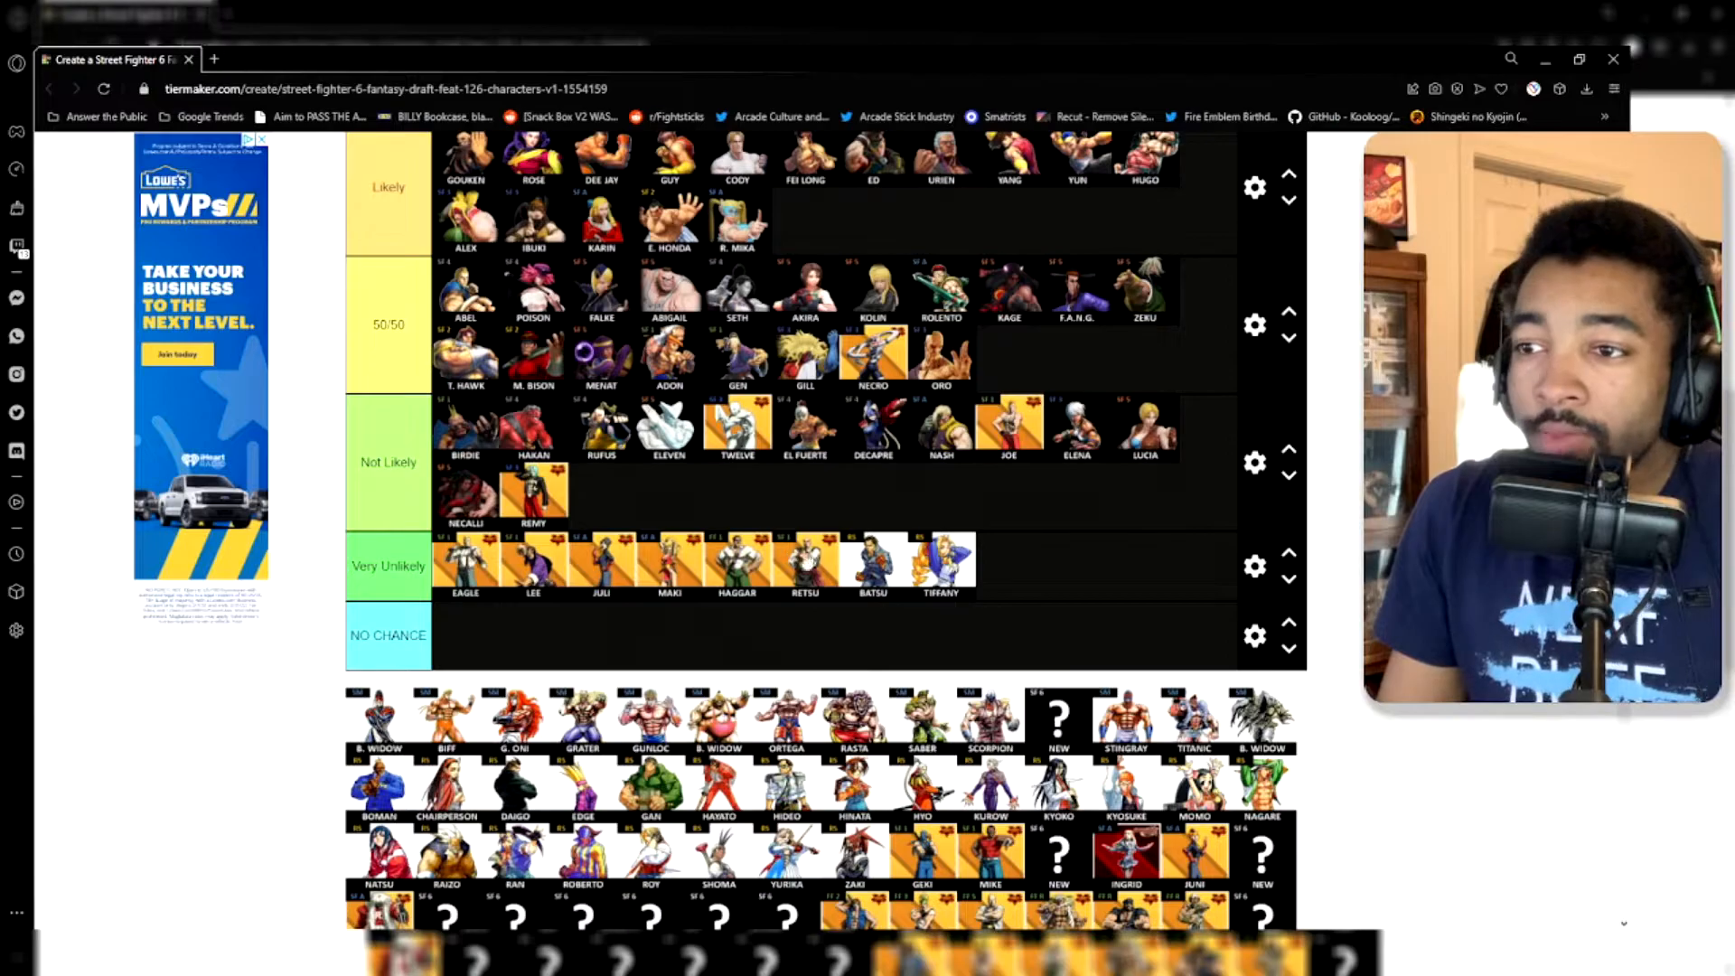
{"action": "scroll", "scroll_direction": "down", "scroll_amount": 3}
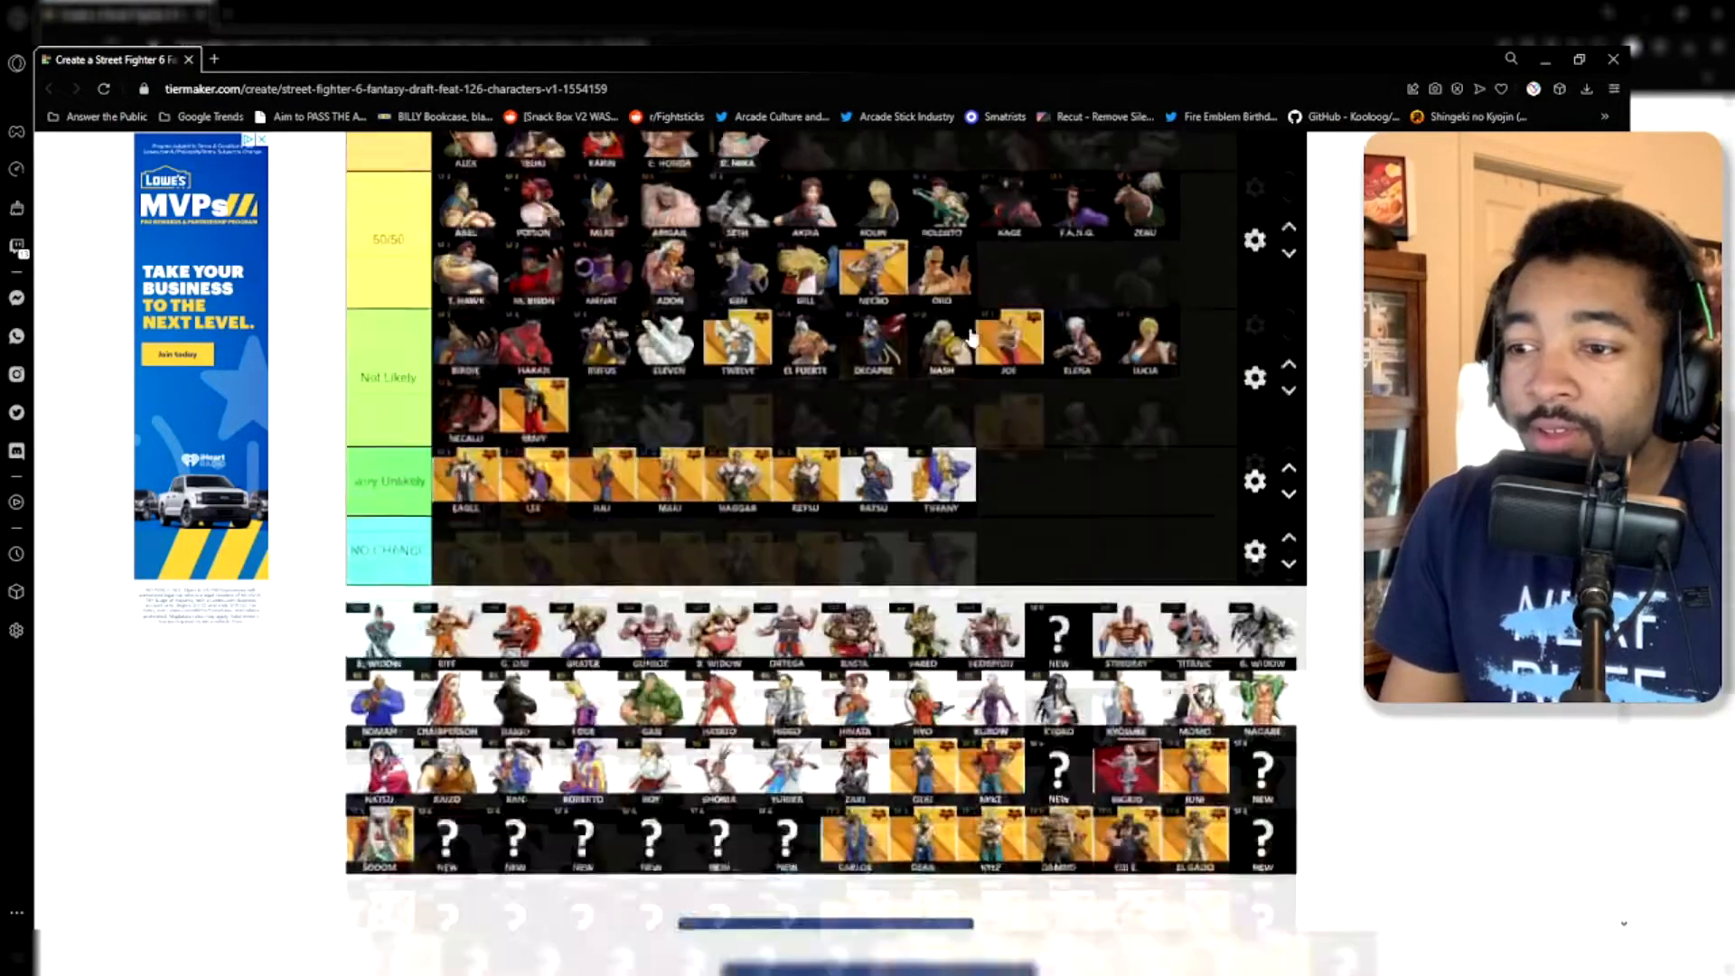